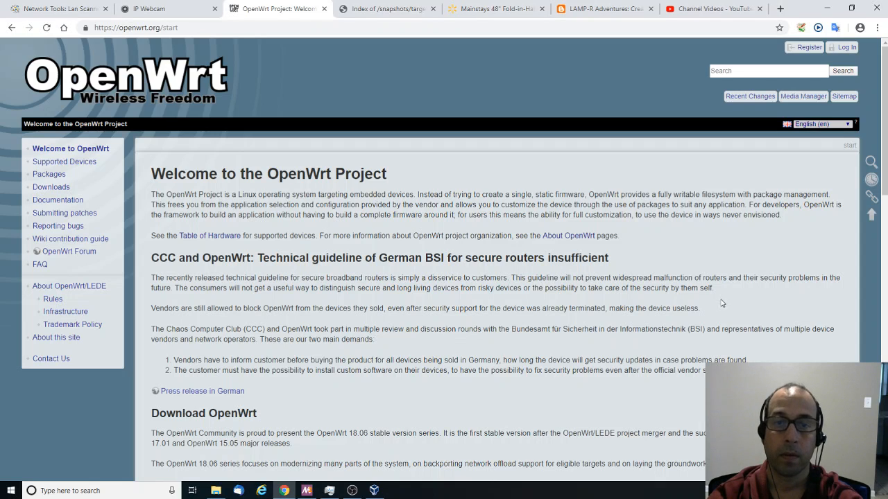
{"action": "mouse_move", "coordinate": [399, 258]}
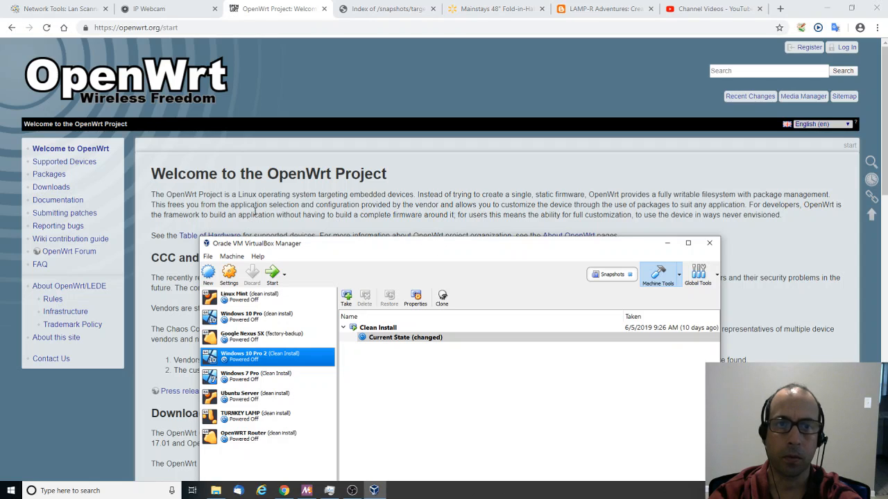
{"action": "mouse_move", "coordinate": [378, 205]}
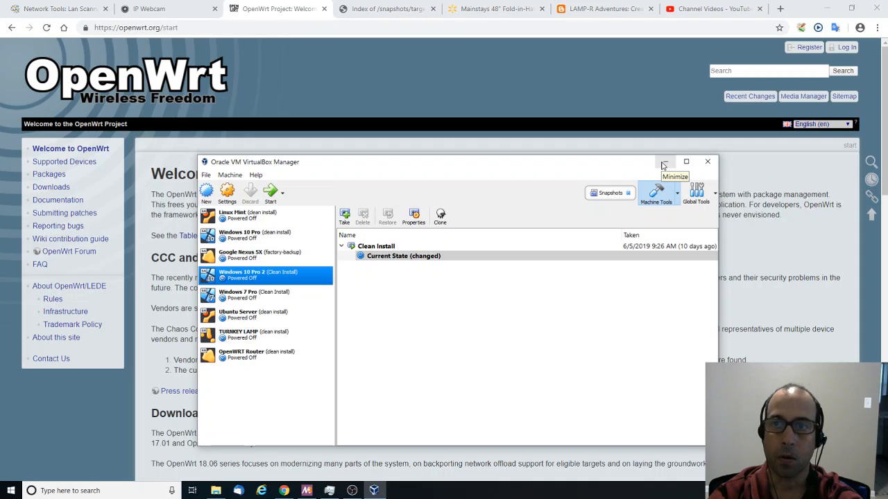
{"action": "mouse_move", "coordinate": [663, 163]}
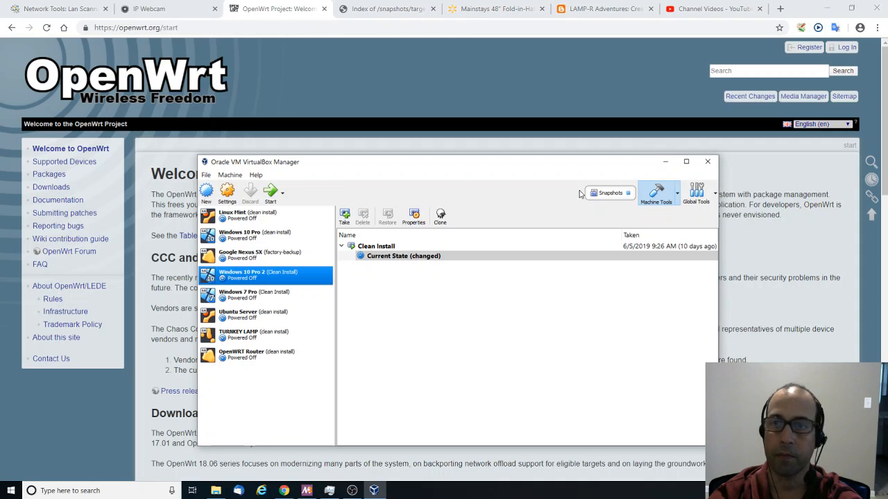
{"action": "mouse_move", "coordinate": [666, 161]}
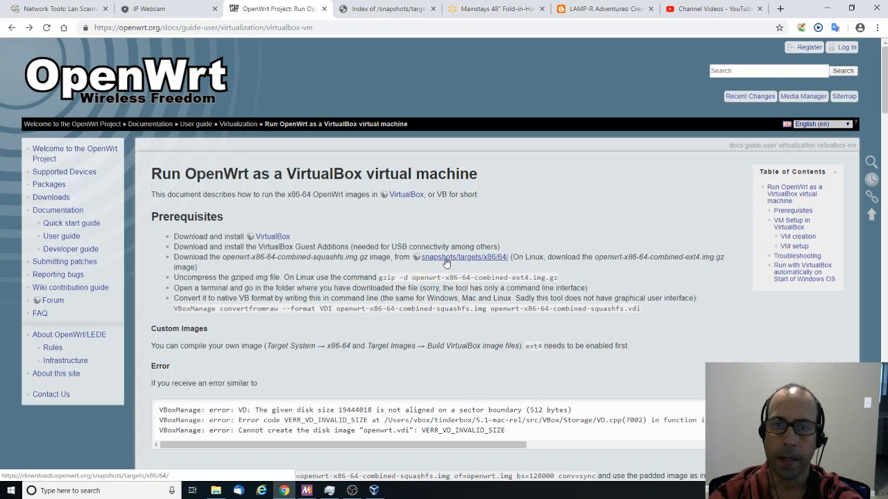
{"action": "mouse_move", "coordinate": [372, 9]}
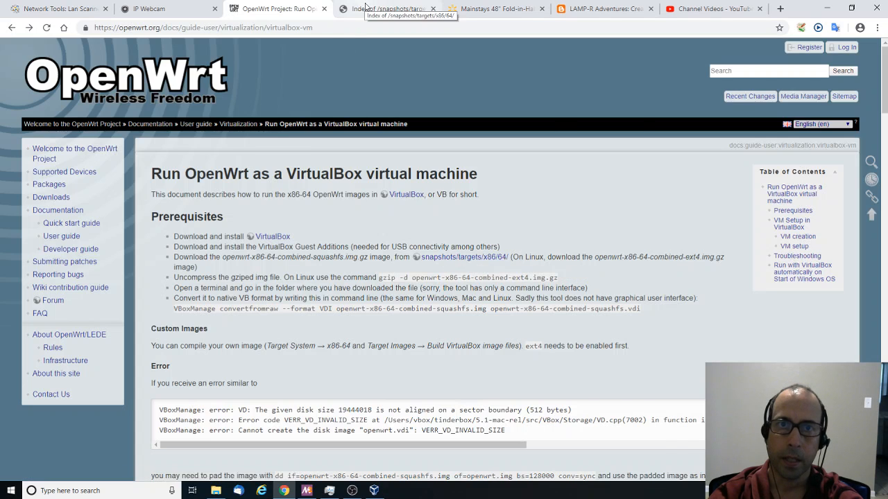
- Open the snapshots/targets/x86/64 download index listing the combined-ext4 image
{"action": "left_click", "coordinate": [394, 8]}
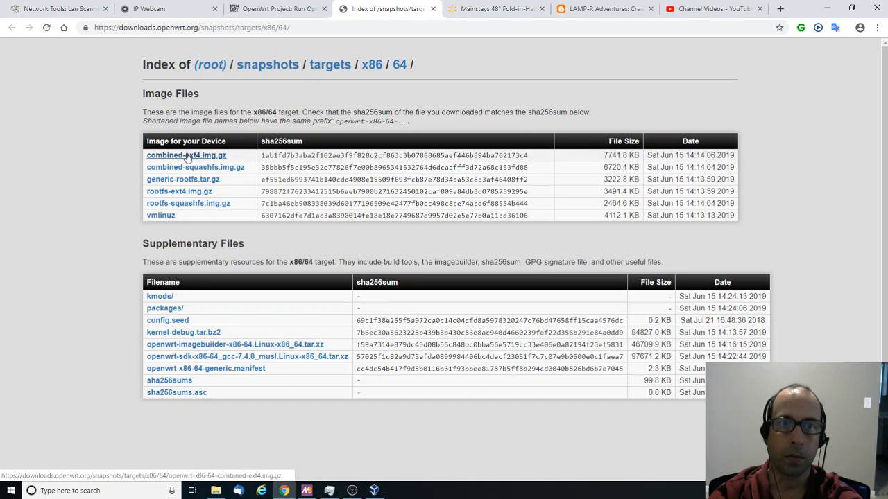
{"action": "mouse_move", "coordinate": [147, 158]}
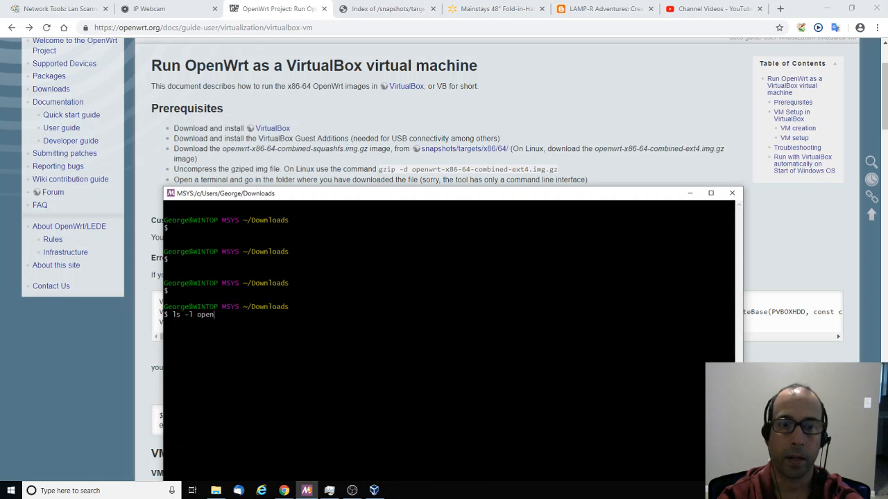
- List openwrt-x86-64-combined-ext4.img.gz in Downloads and start the gzip decompression command
{"action": "key", "text": "Enter"}
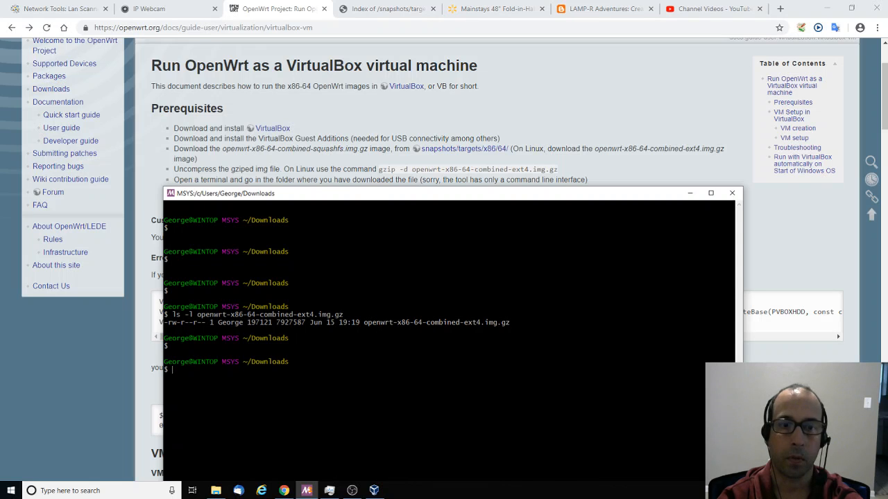
{"action": "type", "text": "gzip"}
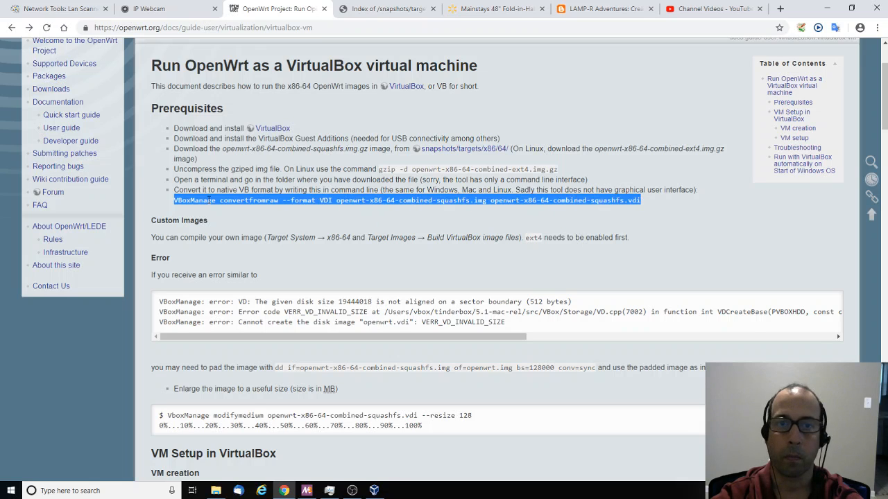
{"action": "mouse_move", "coordinate": [486, 208]}
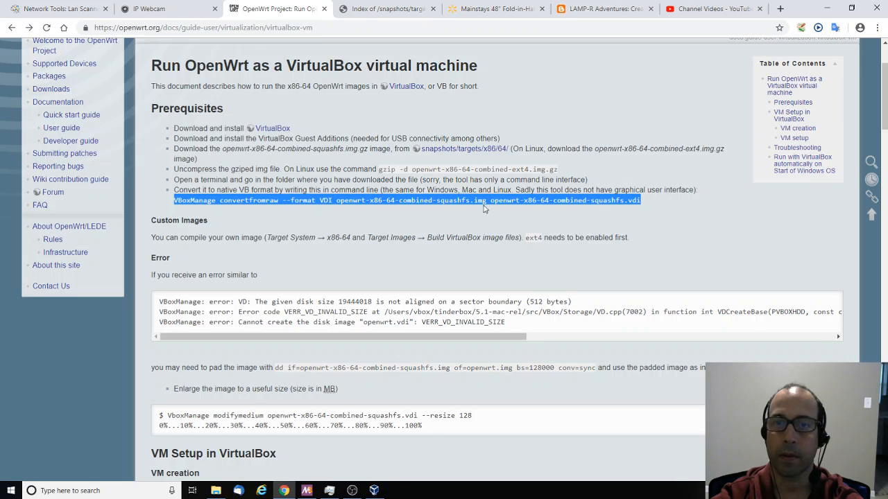
- Copy the selected VBoxManage convertfromraw line from the guide via the context menu
{"action": "right_click", "coordinate": [486, 201]}
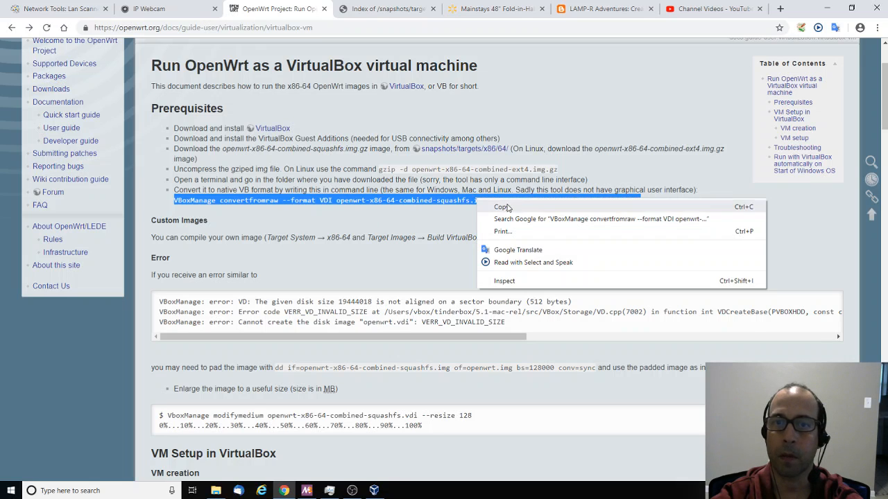
{"action": "left_click", "coordinate": [308, 491]}
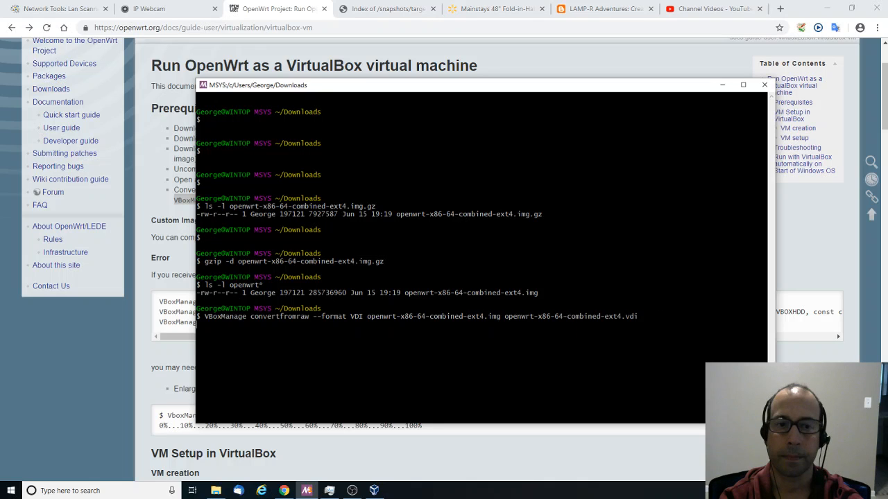
- Run the convertfromraw conversion and list the resulting openwrt-x86-64-combined-ext4 files
{"action": "key", "text": "Return"}
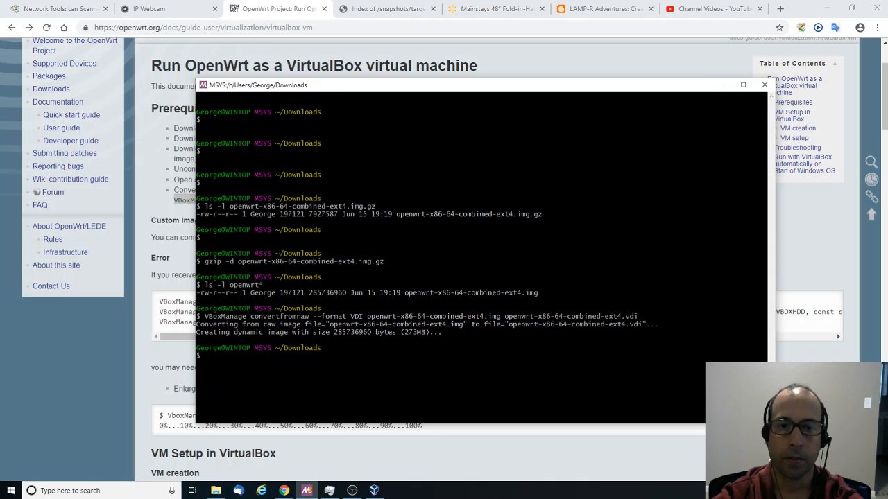
{"action": "type", "text": "ls -l"}
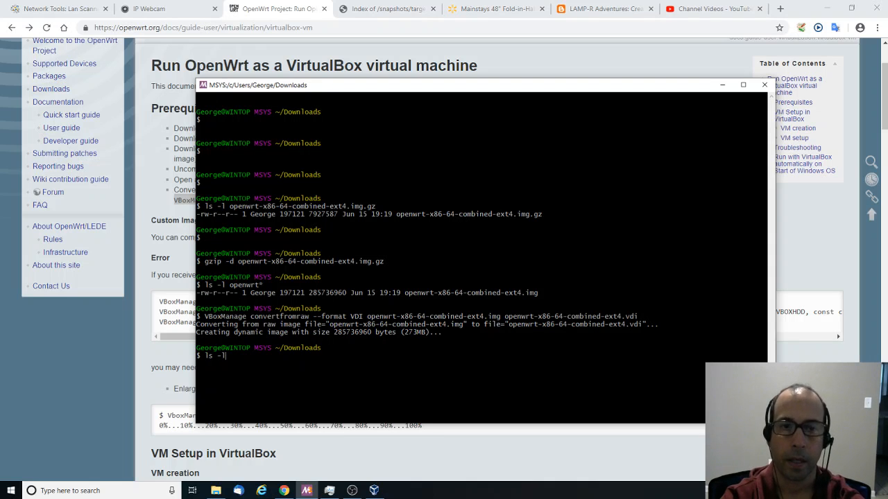
{"action": "type", "text": "o"}
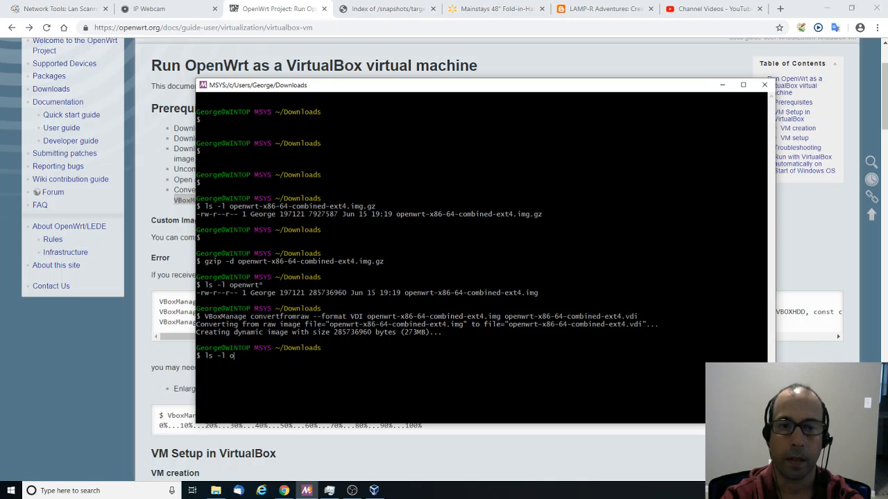
{"action": "type", "text": "penwrt-x86-64-combined-ext4.*"}
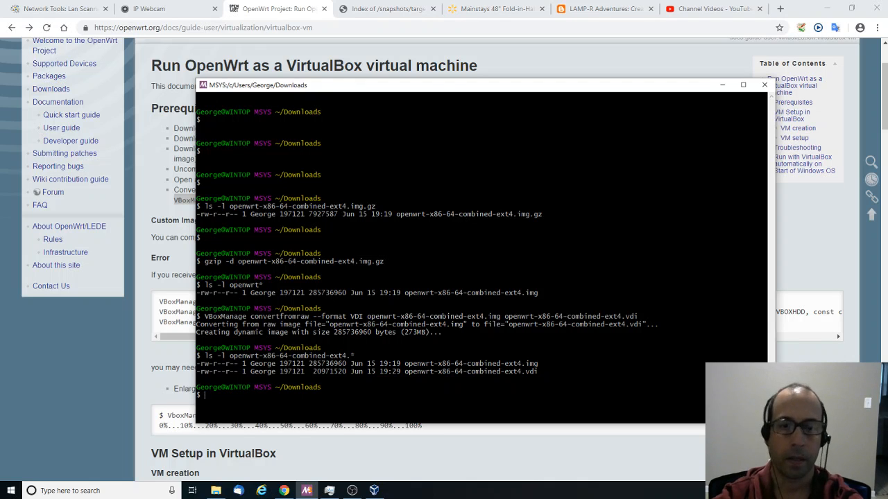
- Move openwrt-x86-64-combined-ext4.vdi to the parent folder and change into it
{"action": "type", "text": "mv"}
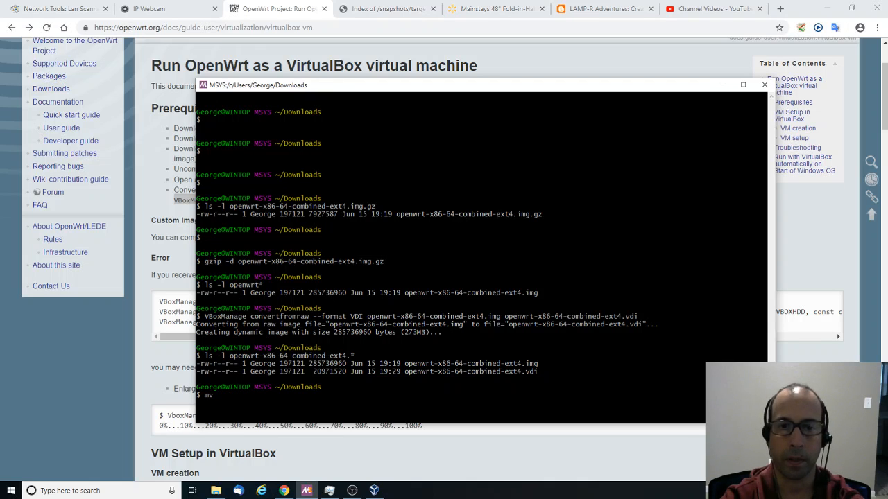
{"action": "type", "text": "openwrt-x86-64-combined-ext4."}
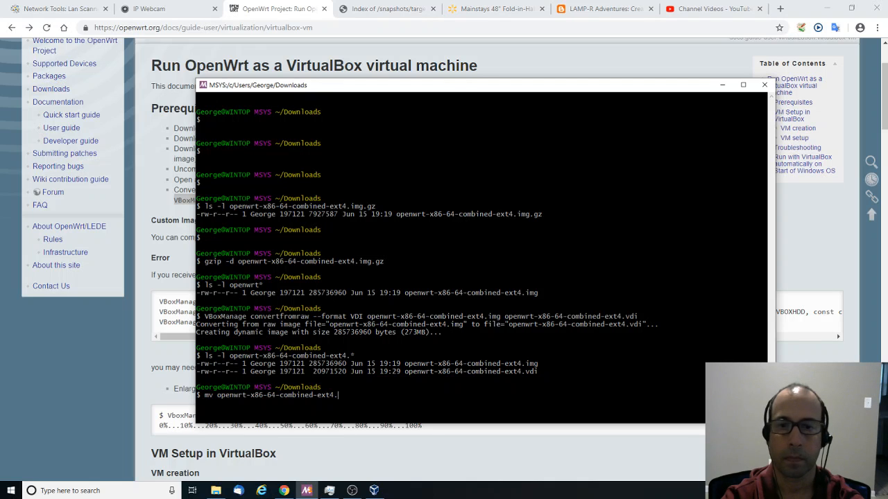
{"action": "type", "text": "vdi"}
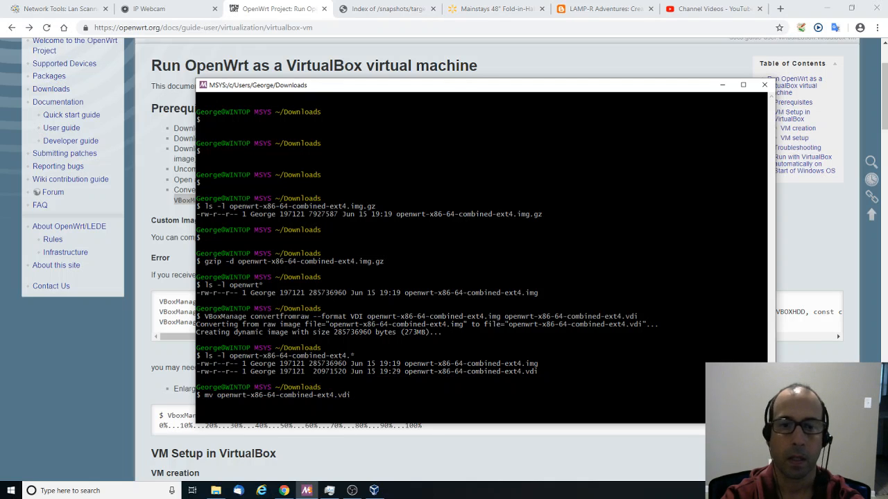
{"action": "type", "text": ".."}
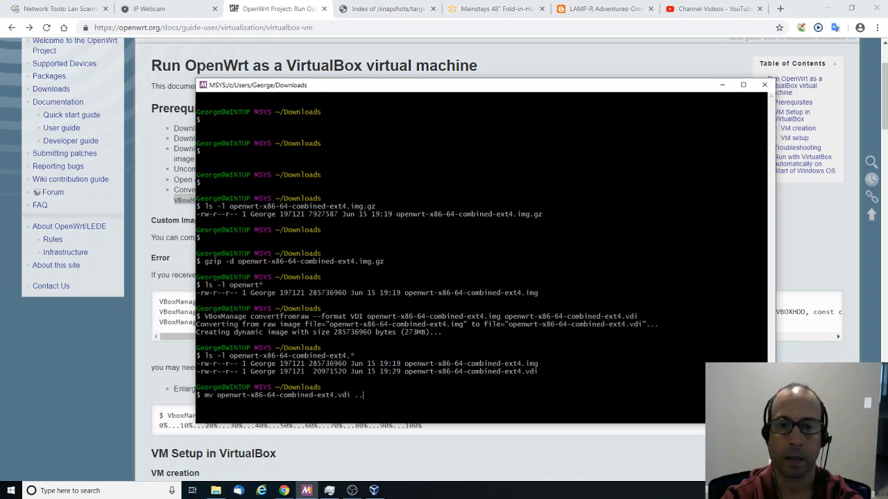
{"action": "type", "text": "\\"}
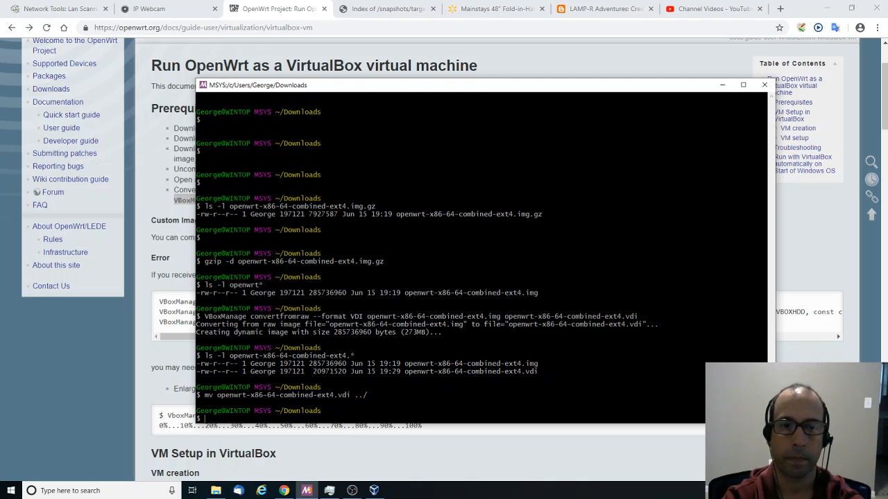
{"action": "type", "text": "cd .."}
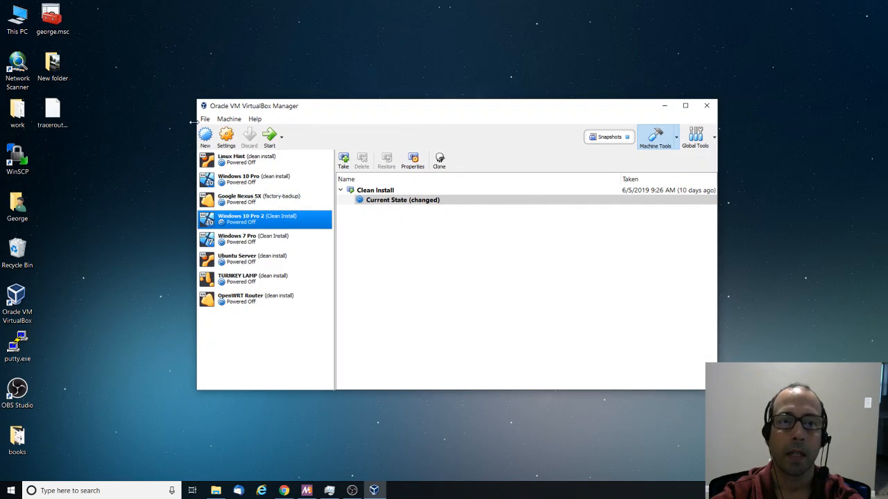
- Create a new Linux VM named Openwrt Wireless Router, Other Linux (64-bit), keeping 512 MB memory
{"action": "left_click", "coordinate": [205, 135]}
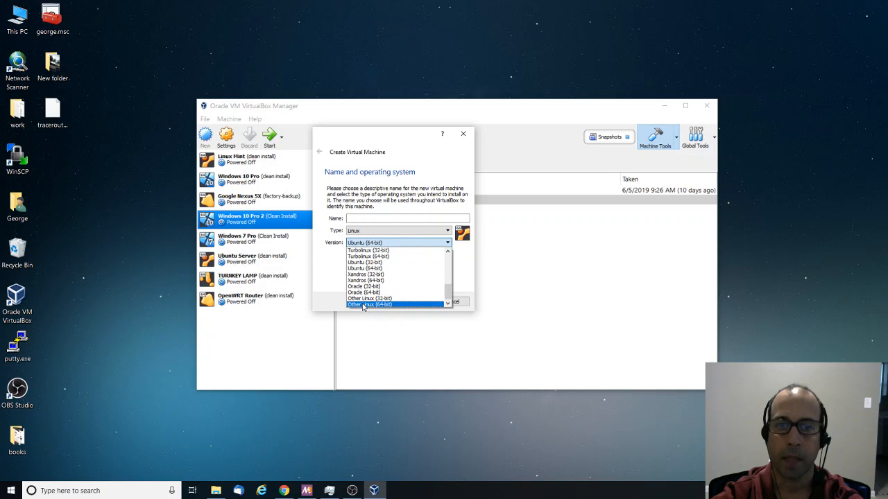
{"action": "left_click", "coordinate": [367, 305]}
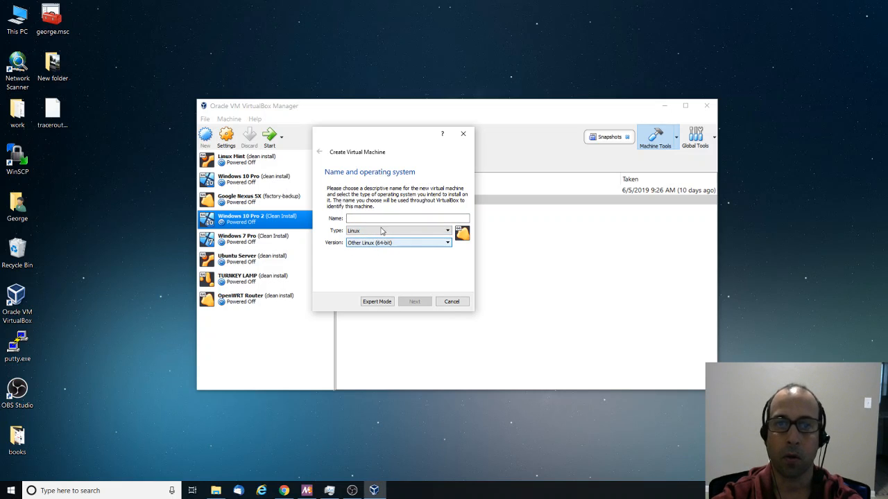
{"action": "left_click", "coordinate": [411, 218]}
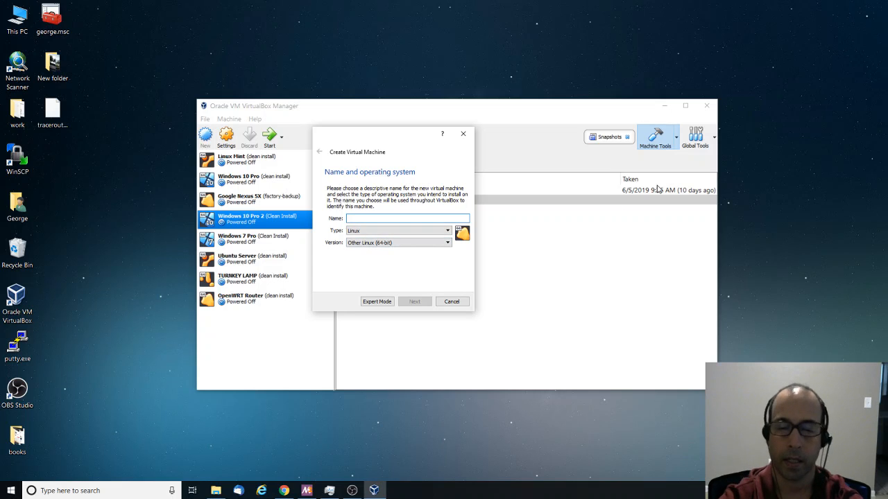
{"action": "type", "text": "Openwrt Wireless Router"}
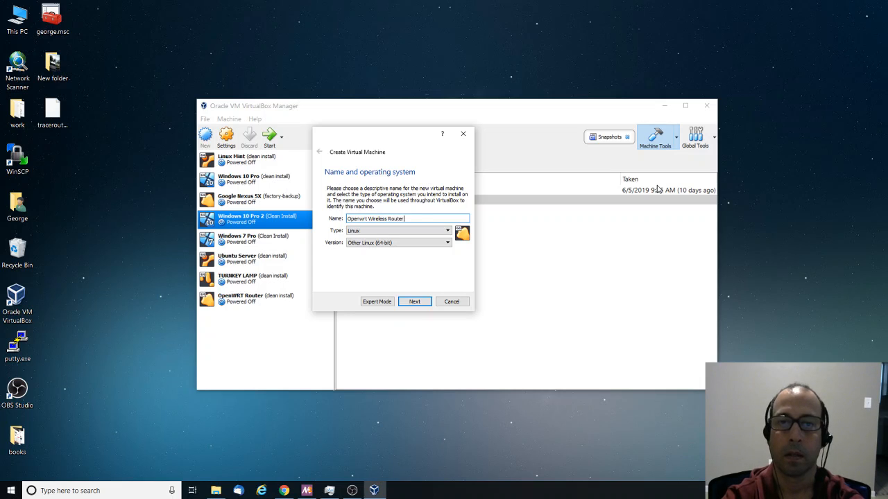
{"action": "left_click", "coordinate": [413, 301]}
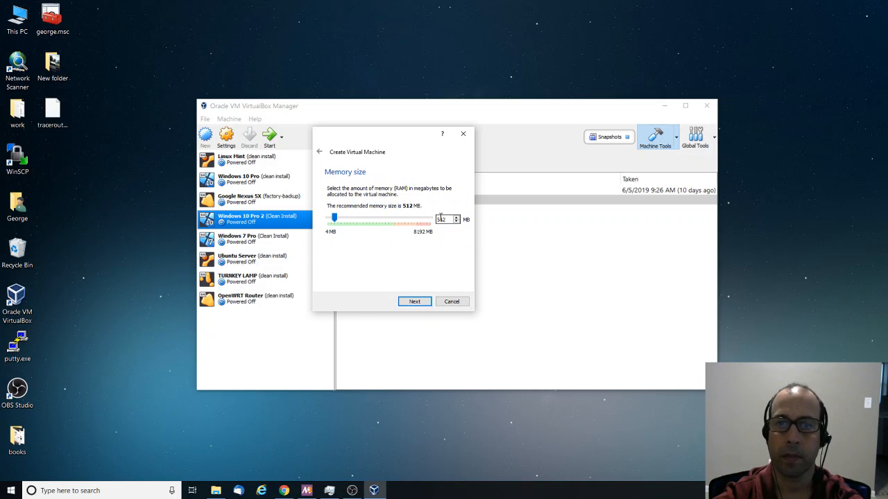
{"action": "left_click", "coordinate": [413, 301]}
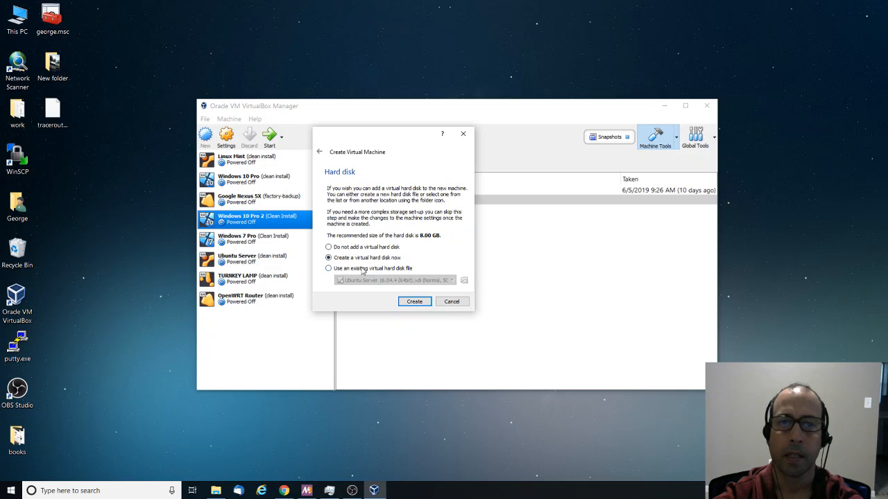
- Attach the existing openwrt-x86-64-combined-ext4.vdi as the machine's hard disk
{"action": "left_click", "coordinate": [327, 270]}
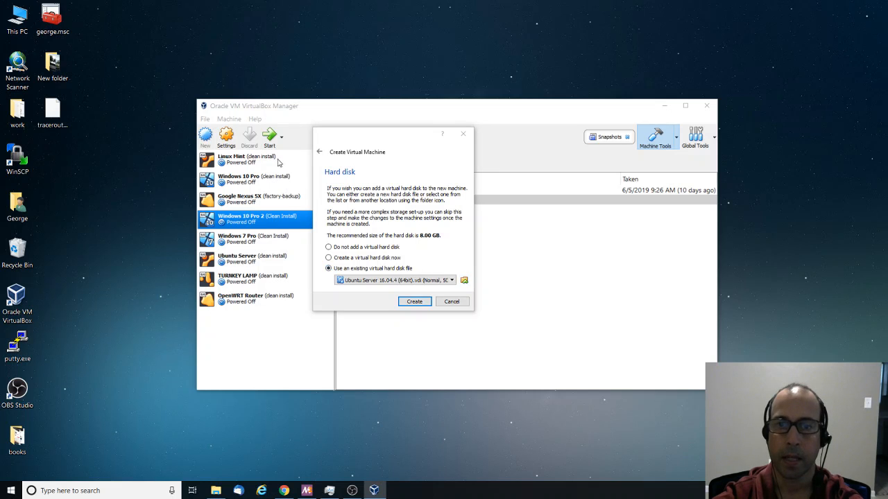
{"action": "left_click", "coordinate": [464, 281]}
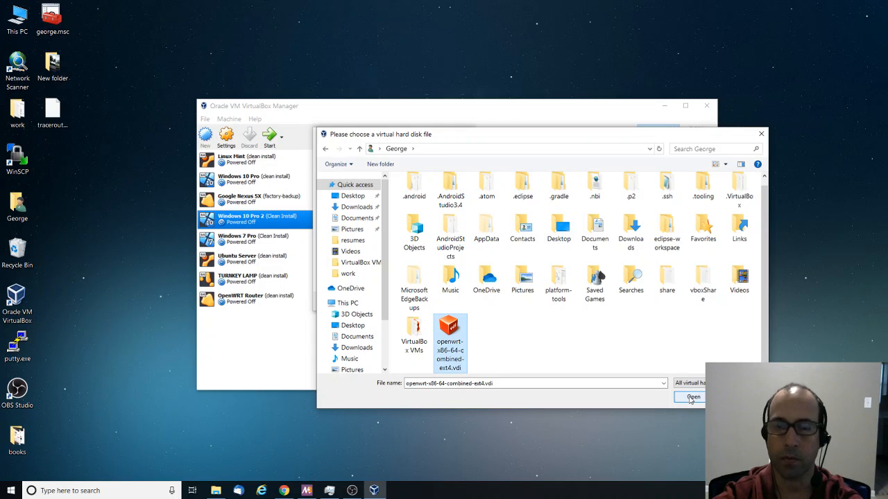
{"action": "left_click", "coordinate": [691, 396]}
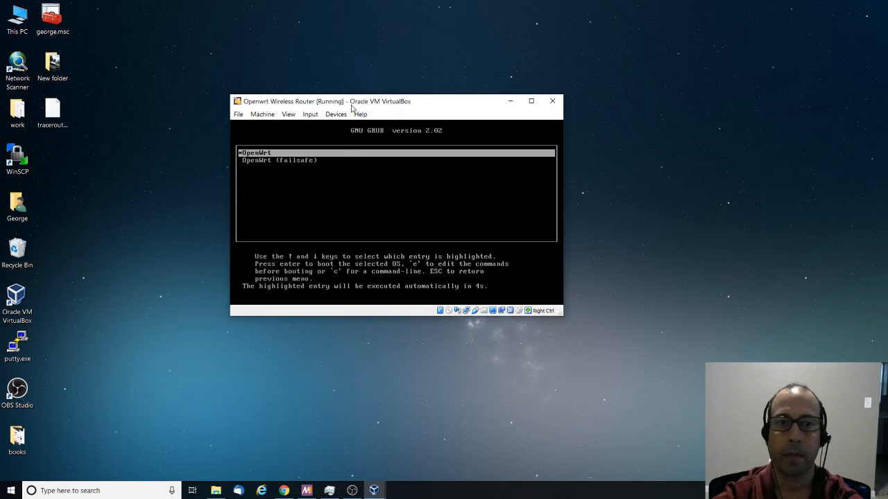
{"action": "mouse_move", "coordinate": [336, 163]}
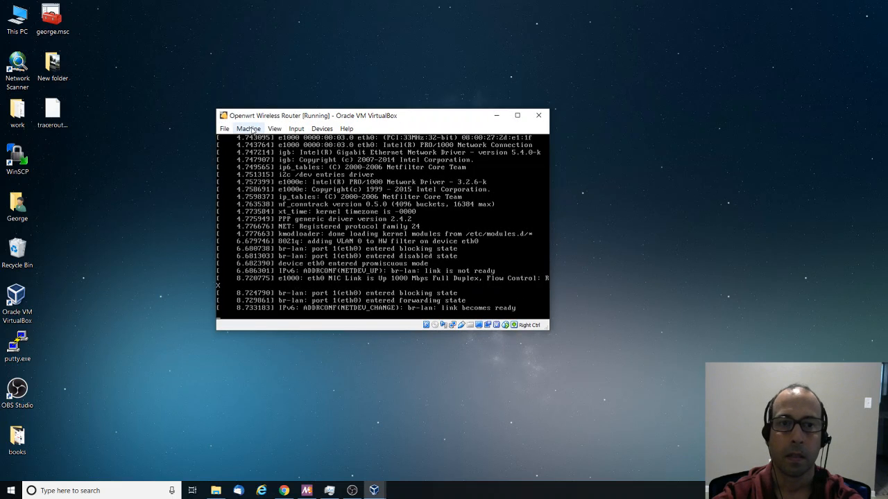
- Let OpenWrt boot from GRUB and bring up the Machine menu
{"action": "left_click", "coordinate": [248, 129]}
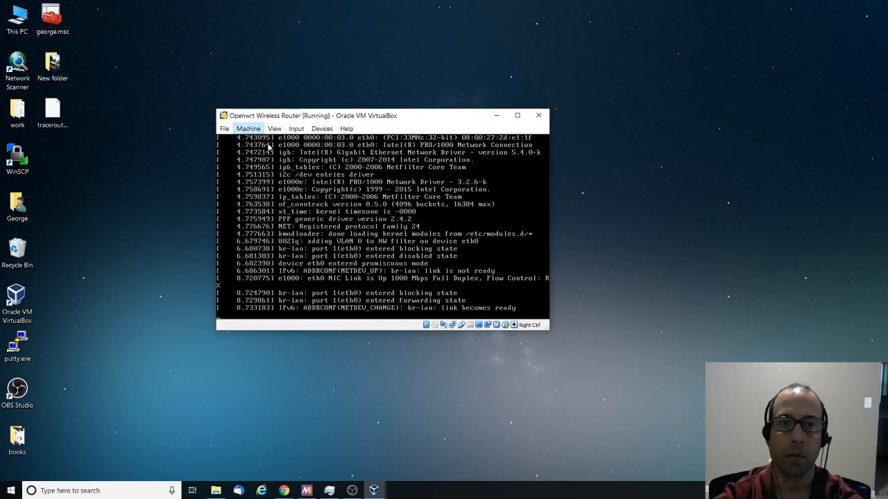
- Set Adapter 1 to Bridged Adapter on the Intel Dual Band Wireless-AC 3168 and save
{"action": "left_click", "coordinate": [247, 127]}
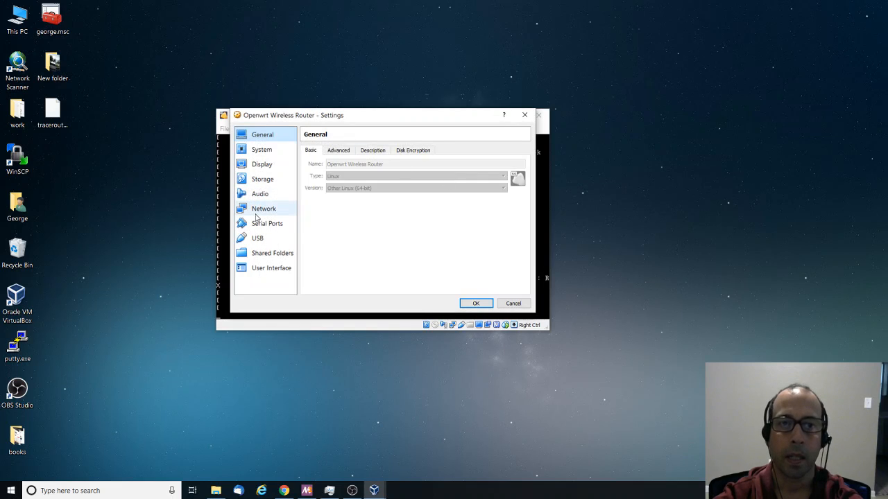
{"action": "left_click", "coordinate": [264, 208]}
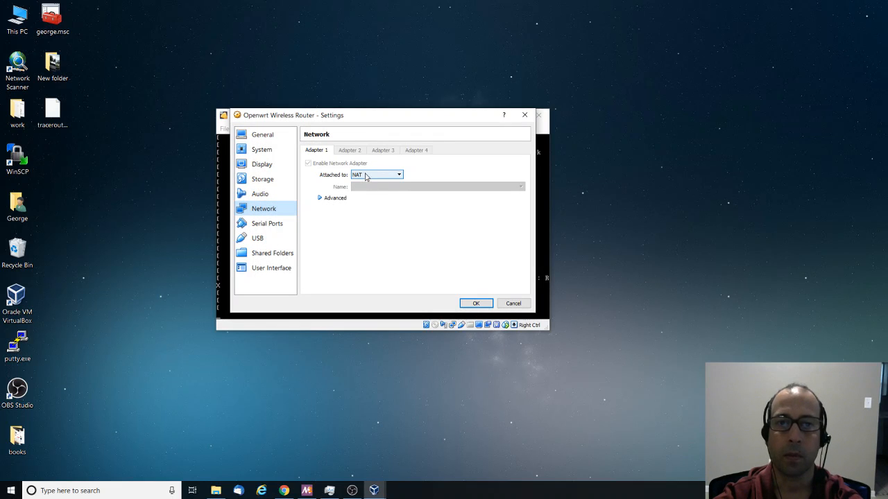
{"action": "mouse_move", "coordinate": [360, 177]}
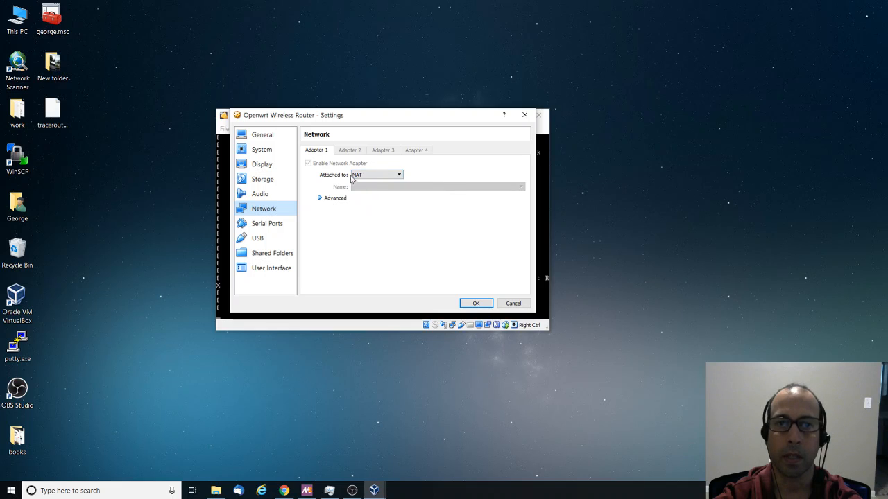
{"action": "left_click", "coordinate": [397, 175]}
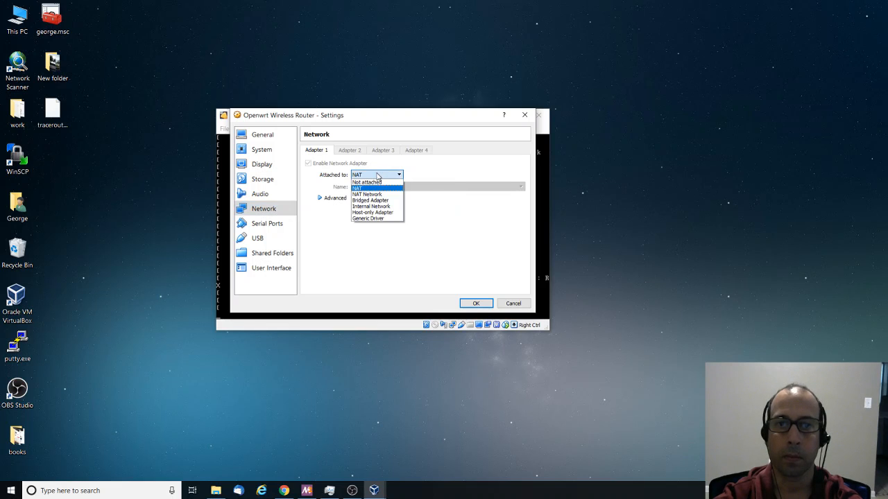
{"action": "mouse_move", "coordinate": [377, 200]}
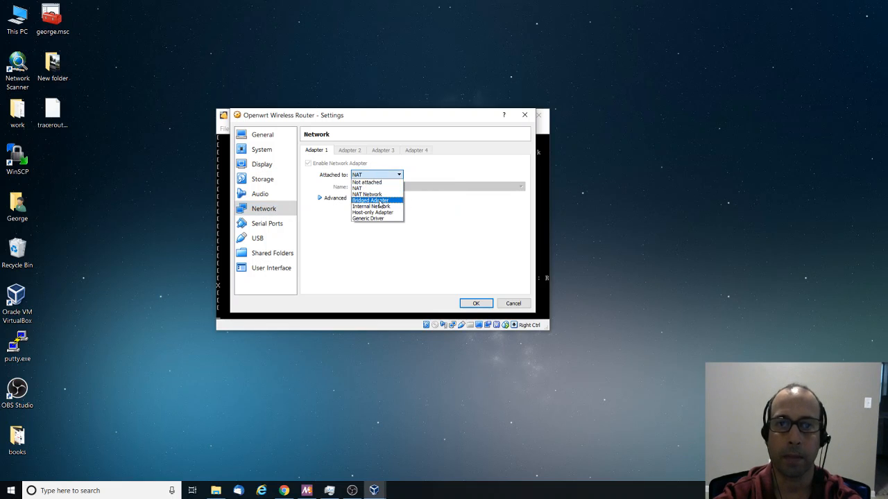
{"action": "left_click", "coordinate": [374, 199]}
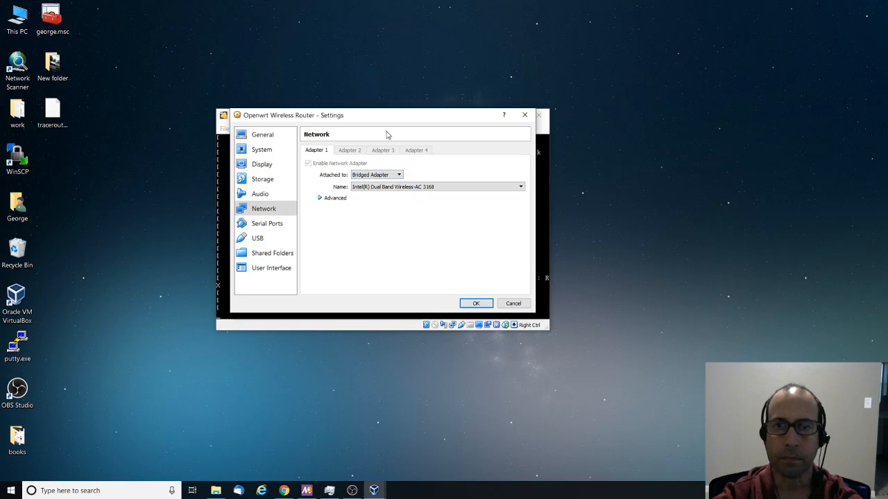
{"action": "mouse_move", "coordinate": [362, 215]}
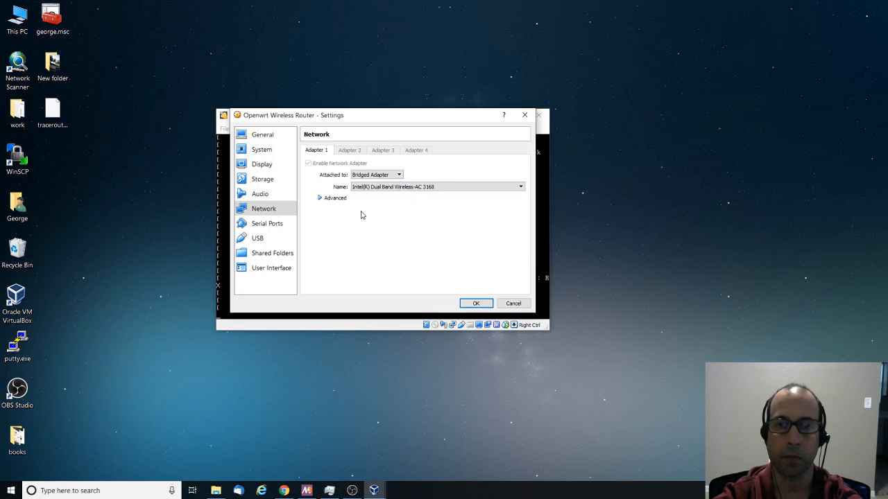
{"action": "mouse_move", "coordinate": [477, 302]}
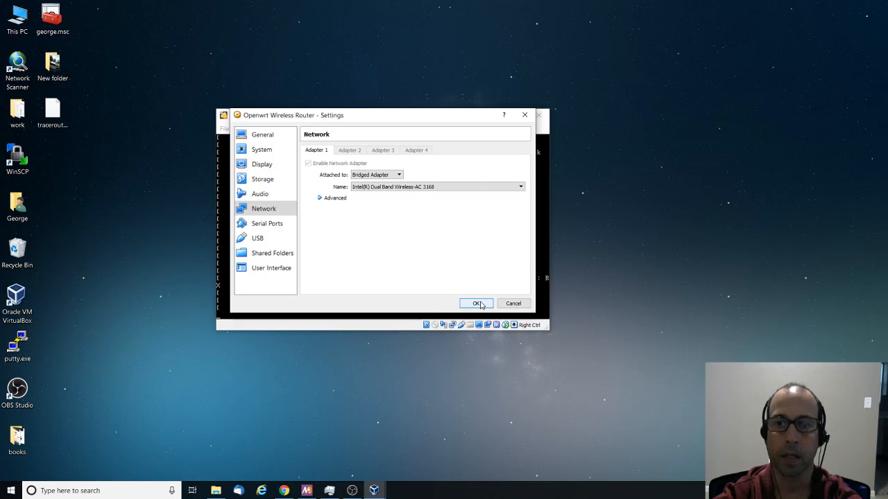
{"action": "left_click", "coordinate": [476, 302]}
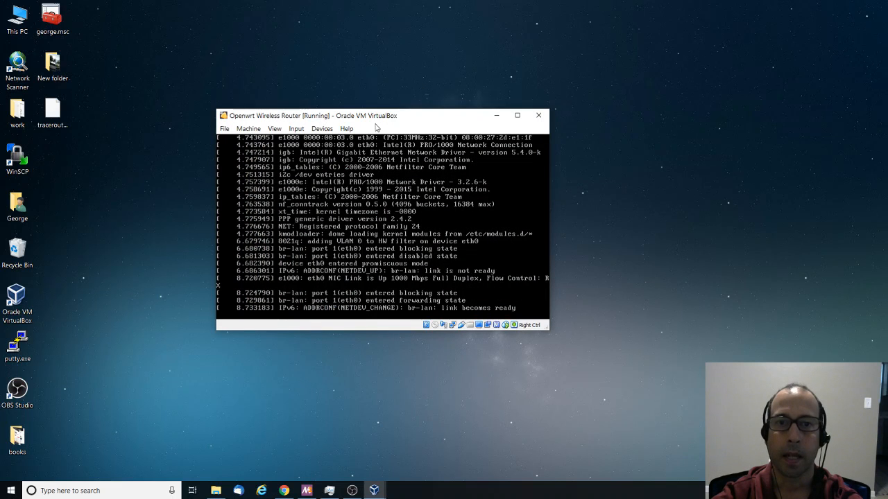
- Run passwd root in the OpenWrt console to set the root password, then clear the screen
{"action": "left_click_drag", "start_coordinate": [312, 115], "coordinate": [344, 125]}
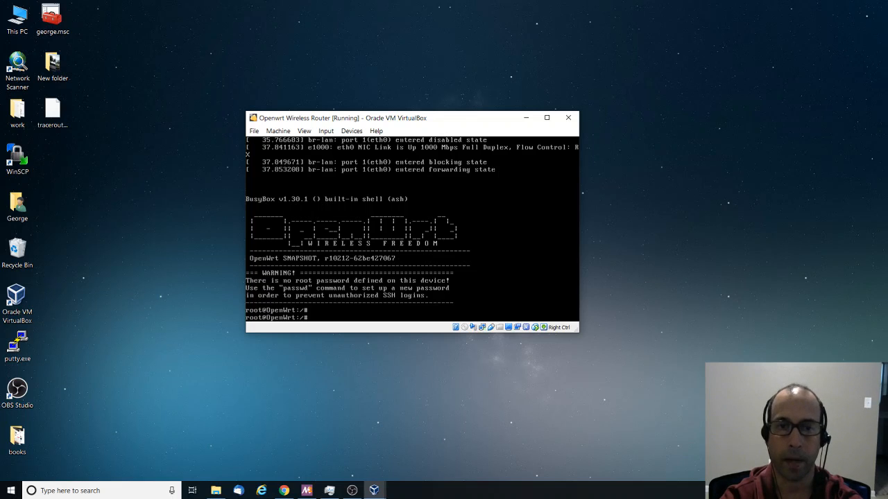
{"action": "type", "text": "pa"}
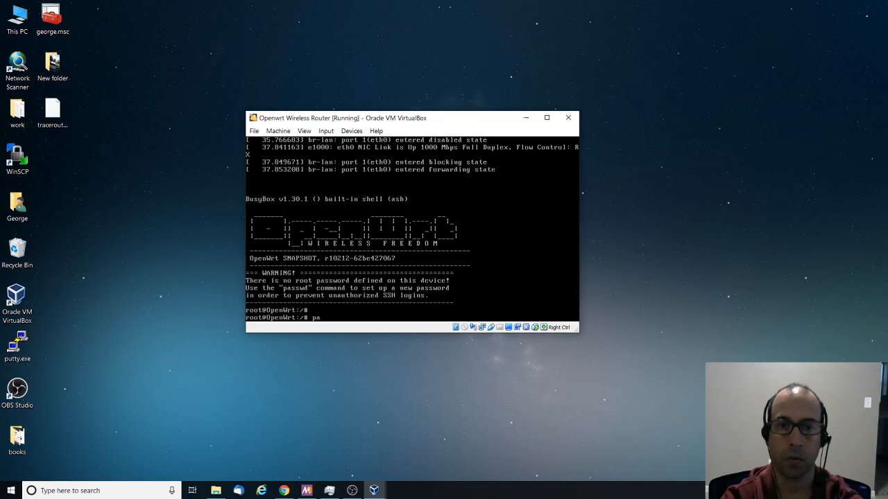
{"action": "type", "text": "ssw"}
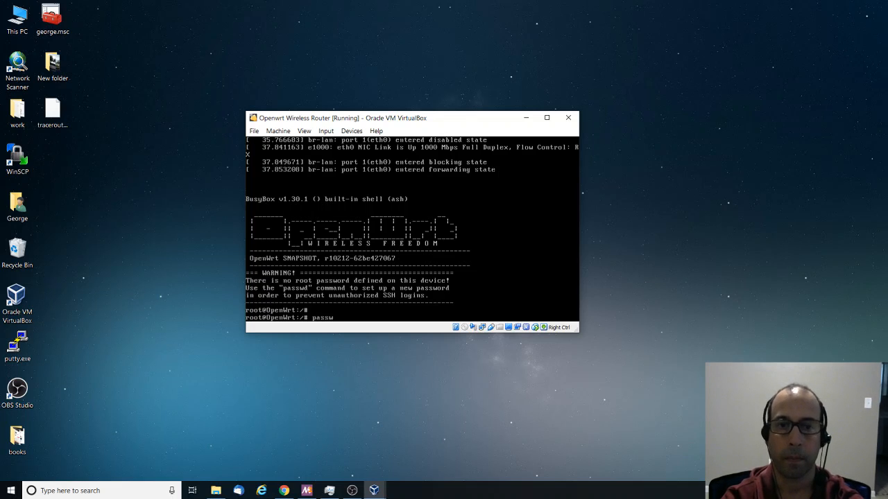
{"action": "type", "text": "d"}
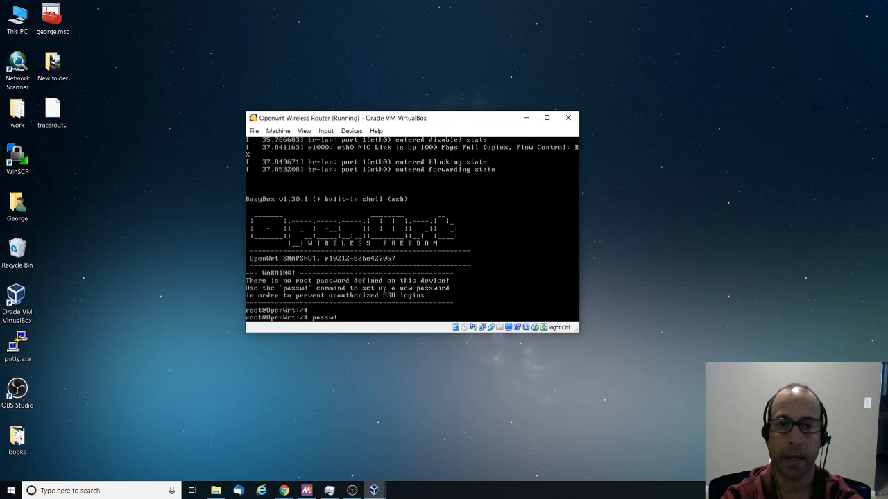
{"action": "type", "text": "root"}
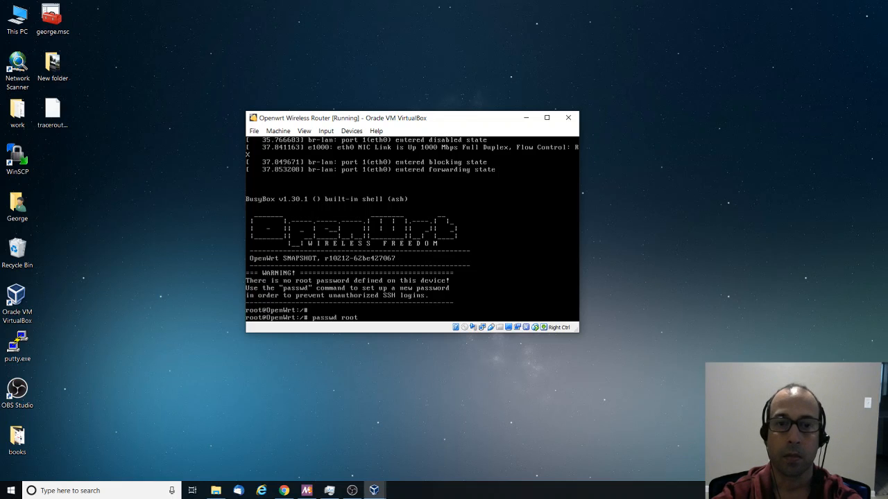
{"action": "mouse_move", "coordinate": [349, 131]}
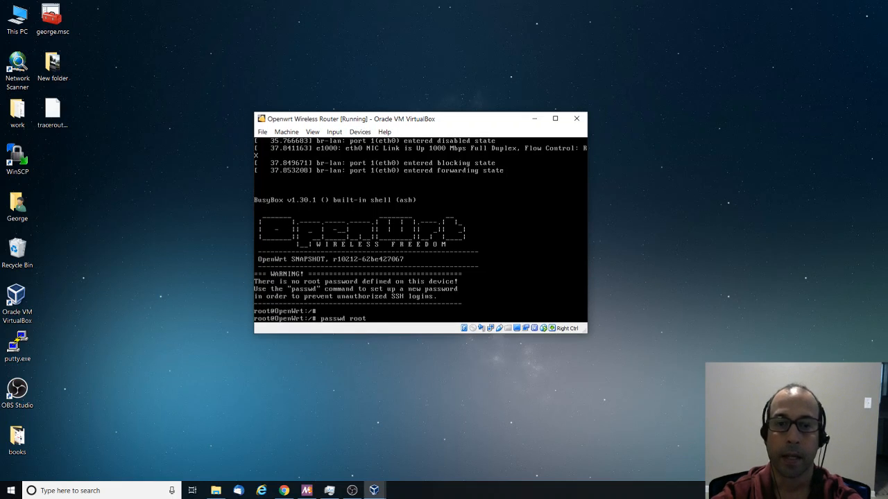
{"action": "type", "text": "c"}
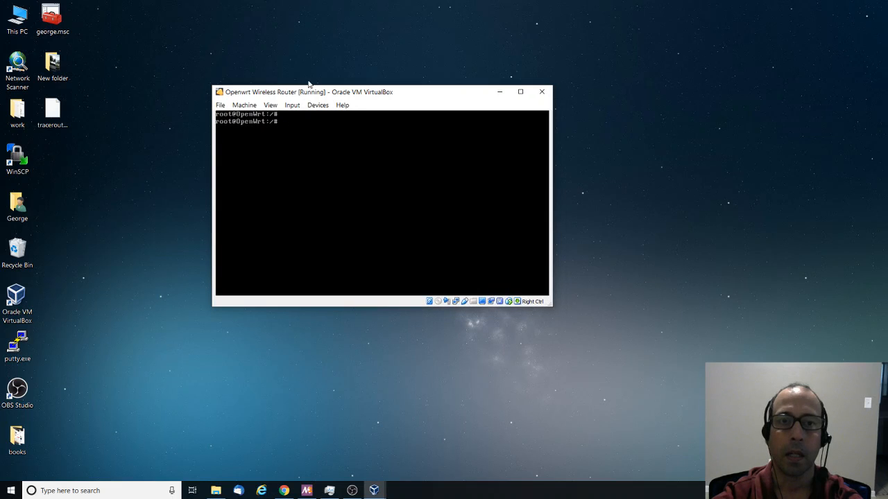
- Run ifconfig and cat /etc/config/network to show the static lan interface at 192.168.1.1
{"action": "left_click_drag", "start_coordinate": [308, 91], "coordinate": [338, 125]}
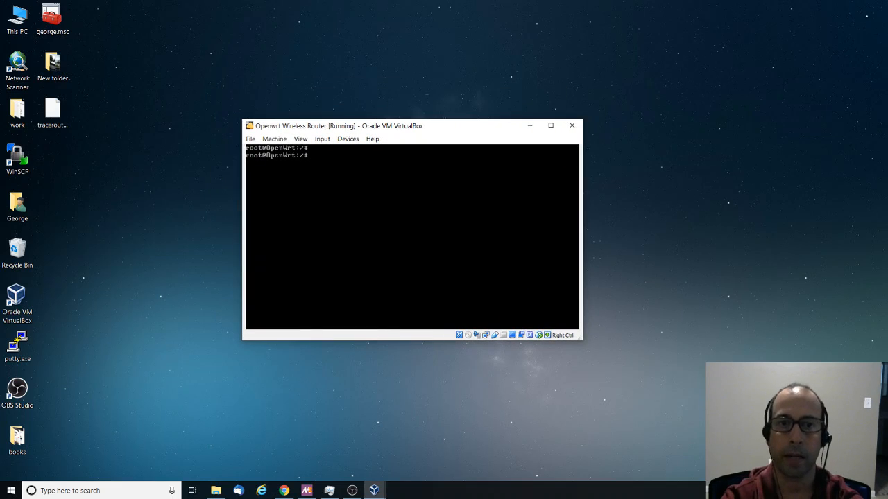
{"action": "type", "text": "ifconfig"}
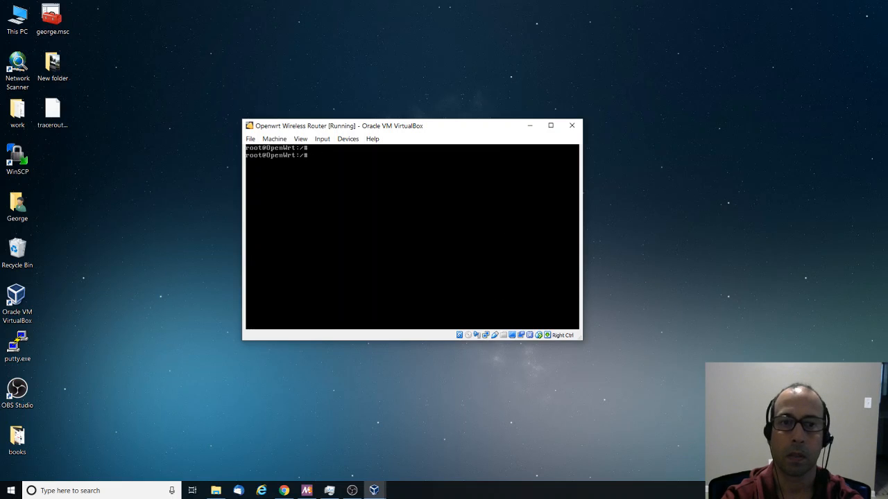
{"action": "type", "text": "cat /etc"}
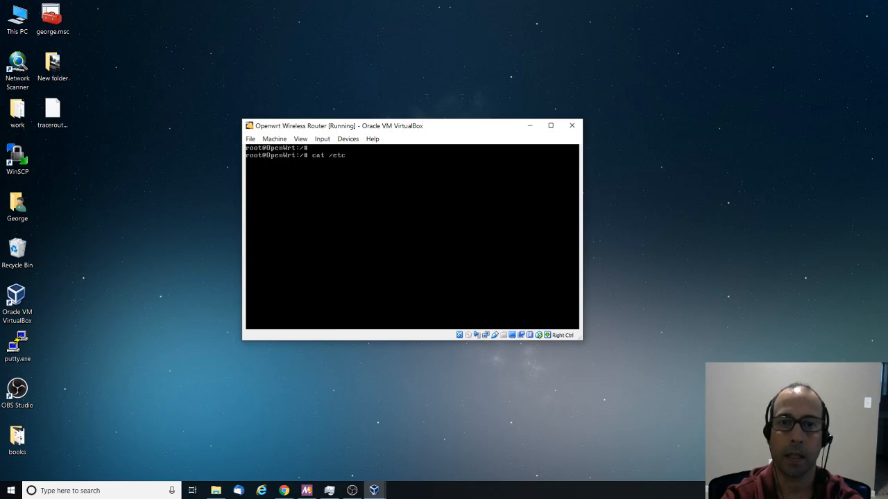
{"action": "type", "text": "/conf"}
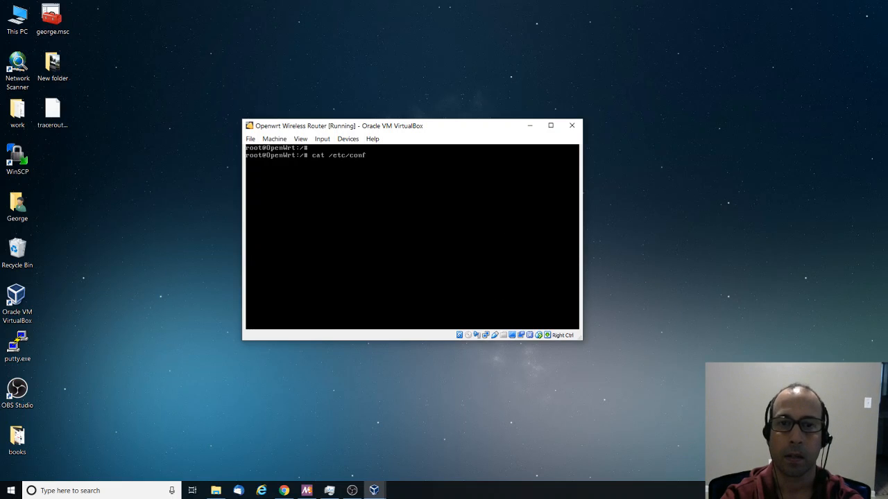
{"action": "type", "text": "ig/network"}
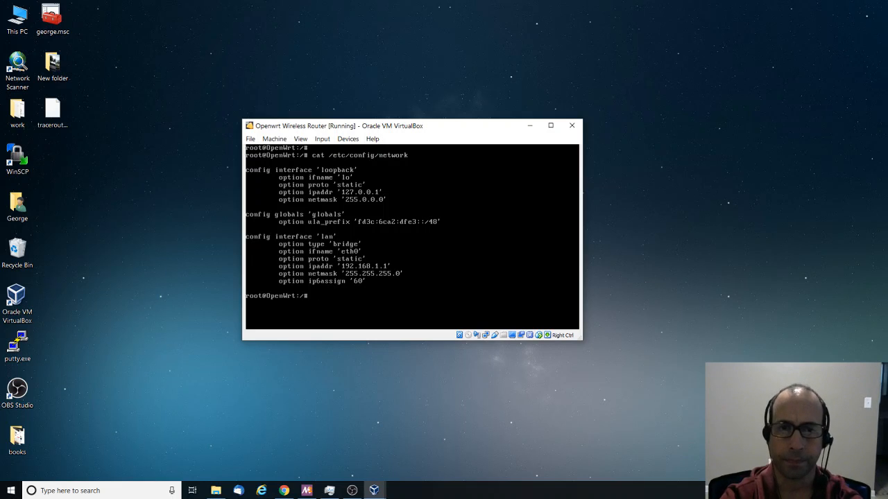
- Ping google.com from the OpenWrt shell, which fails with 'bad address google.com'
{"action": "type", "text": "ping"}
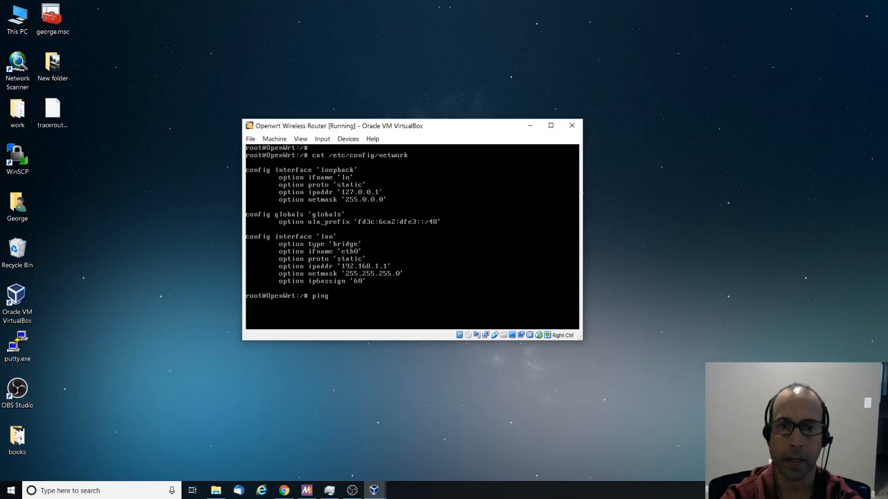
{"action": "type", "text": "goog"}
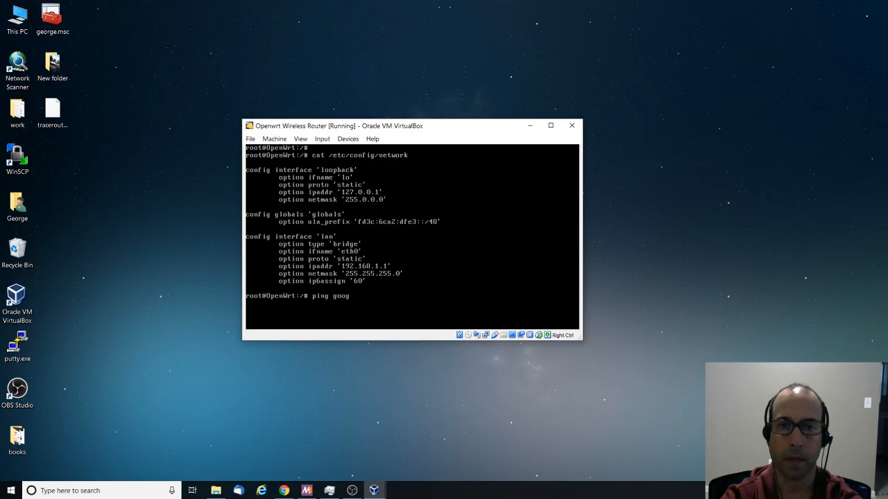
{"action": "type", "text": "le.com"}
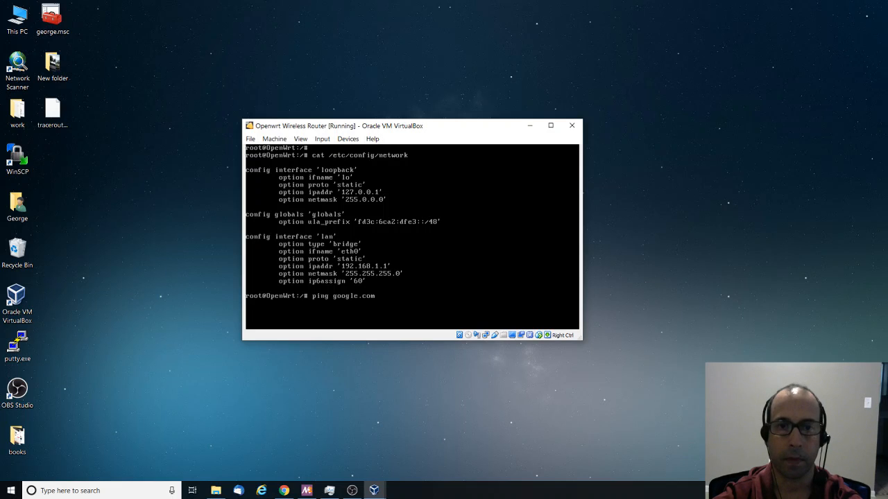
{"action": "key", "text": "Return"}
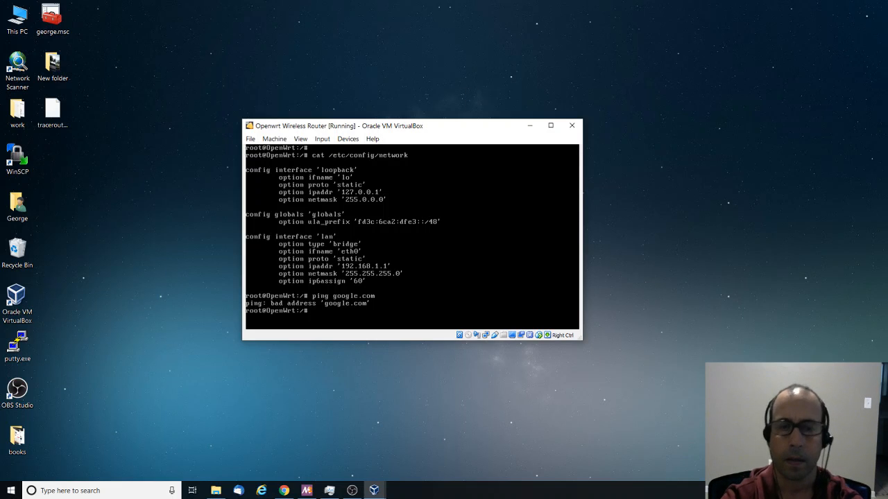
- Edit /etc/config/network in vi so the lan ipaddr becomes 192.168.1.3
{"action": "type", "text": "vi"}
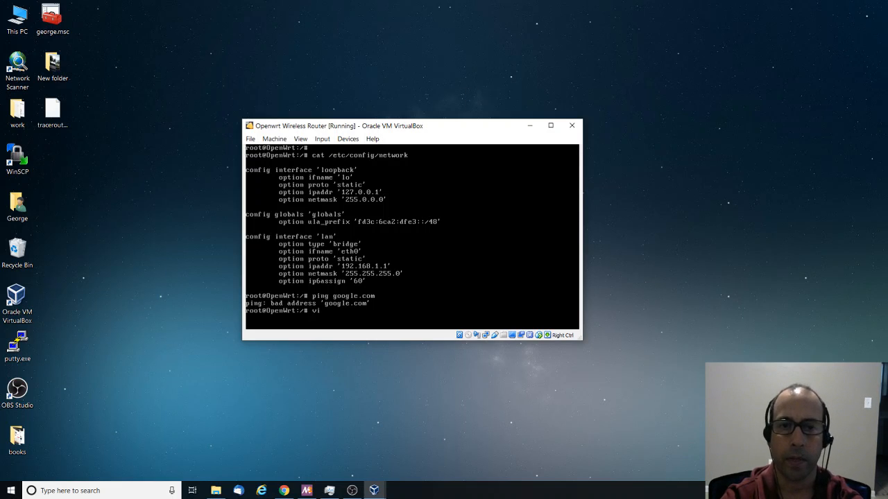
{"action": "type", "text": "/etc/"}
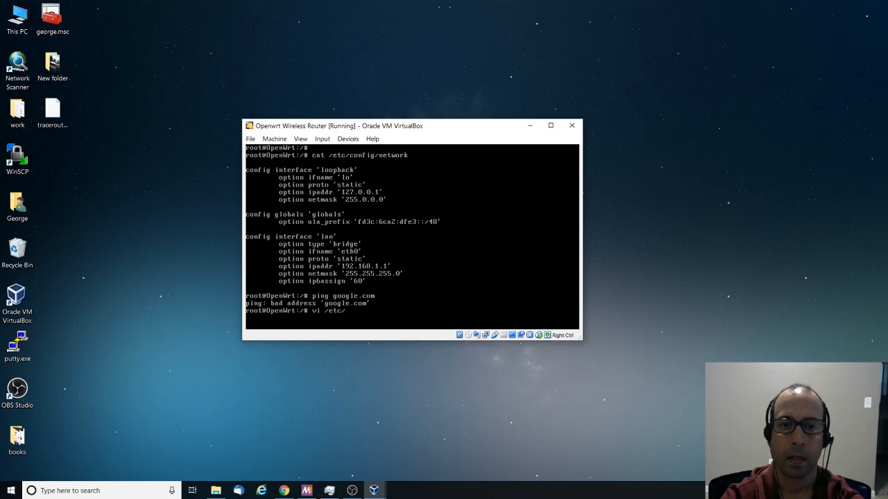
{"action": "type", "text": "config/"}
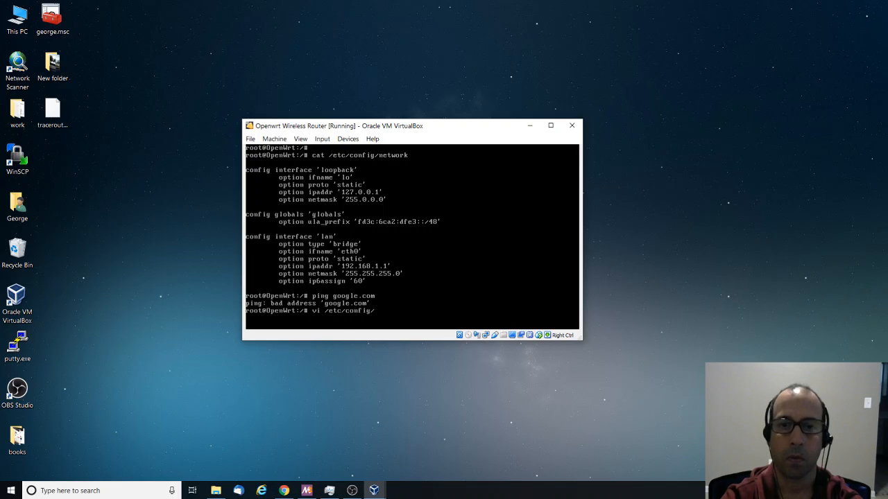
{"action": "type", "text": "network"}
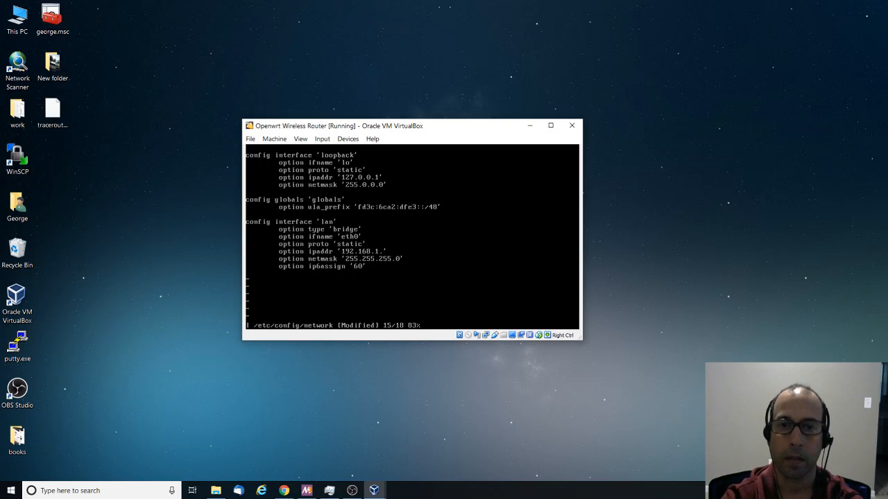
{"action": "type", "text": "3"}
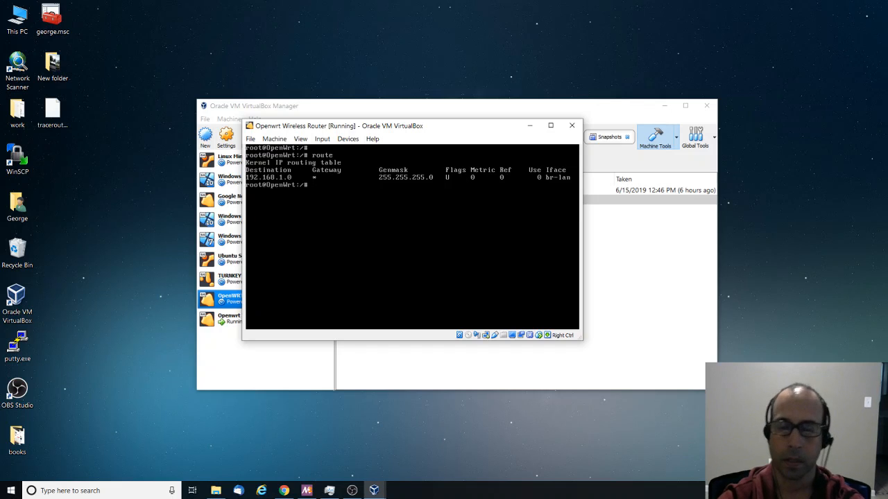
- Show the routing table with route, then reopen /etc/config/network in vi
{"action": "type", "text": "route"}
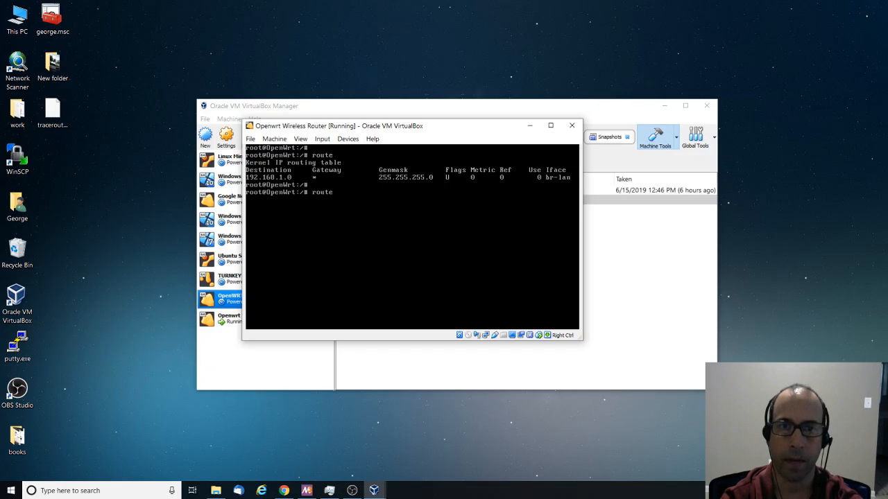
{"action": "type", "text": "vi /etc/config/network"}
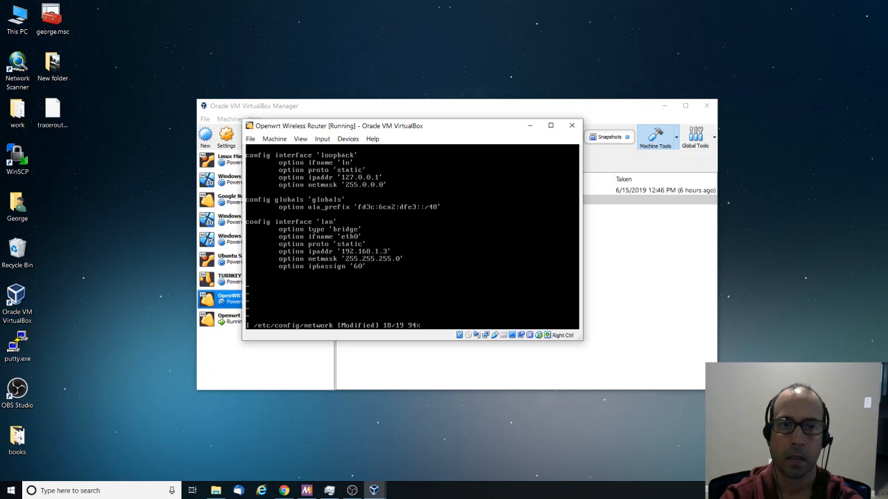
- Add option gateway '192.168.1.1' and an option dns line under the lan interface
{"action": "type", "text": "op"}
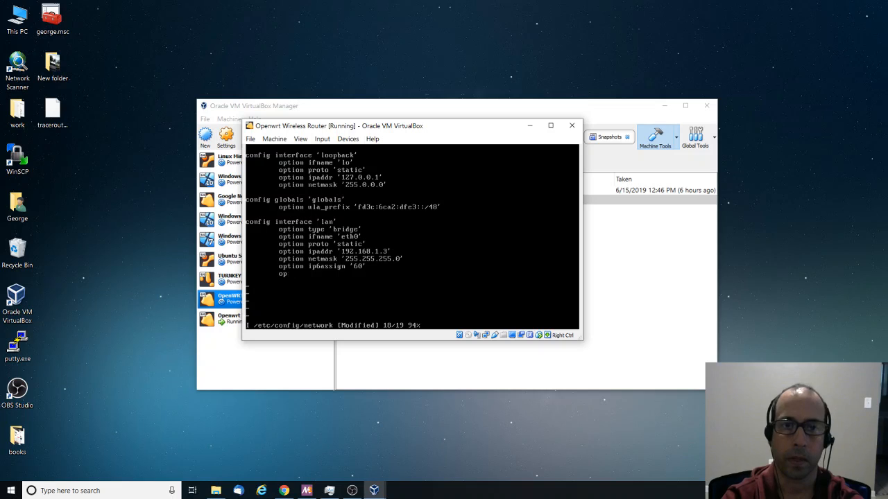
{"action": "type", "text": "tion"}
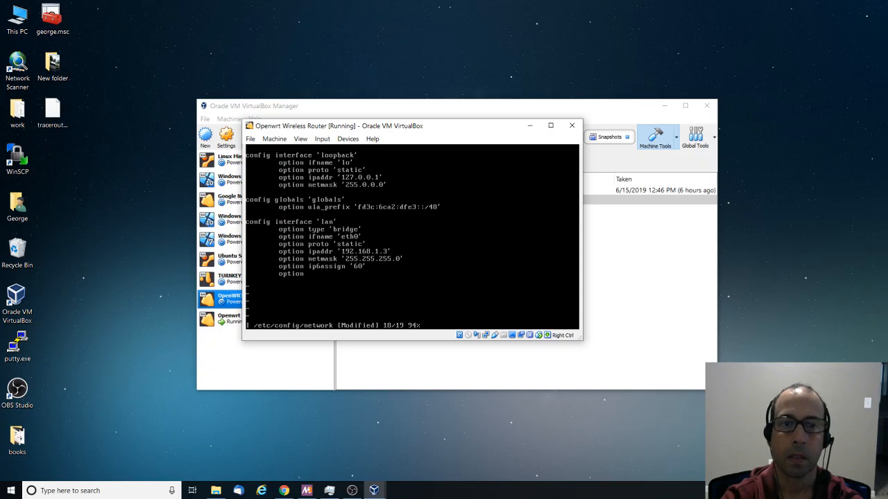
{"action": "type", "text": "gateway '"}
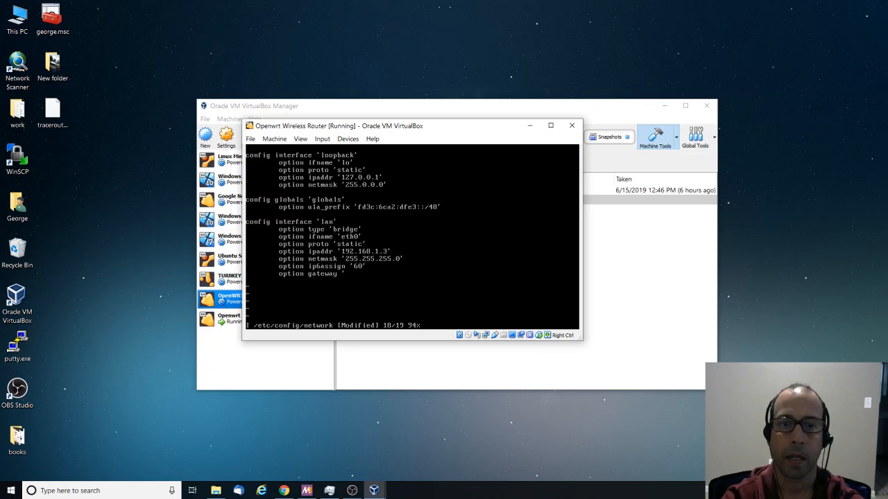
{"action": "type", "text": "192.16"}
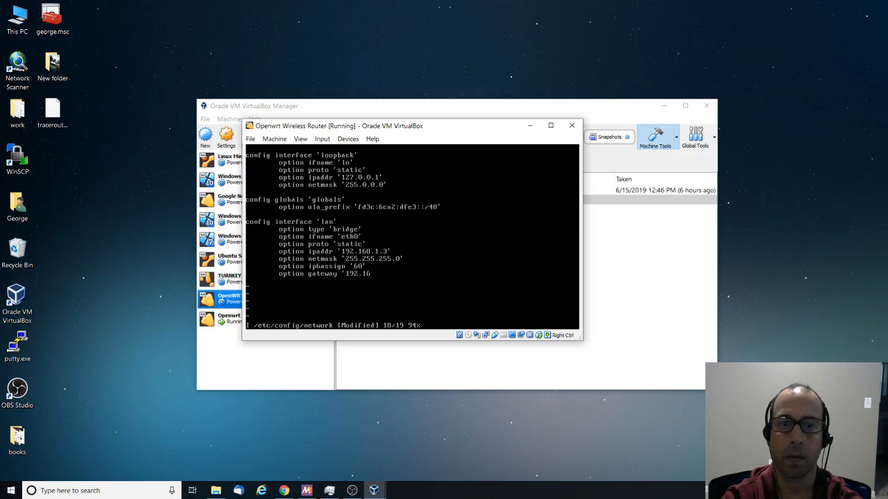
{"action": "type", "text": "8.1.1'"}
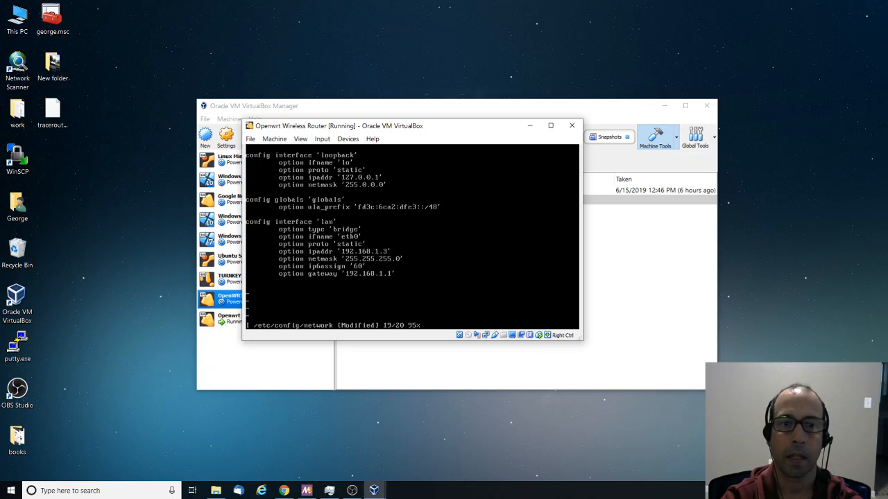
{"action": "type", "text": "ope"}
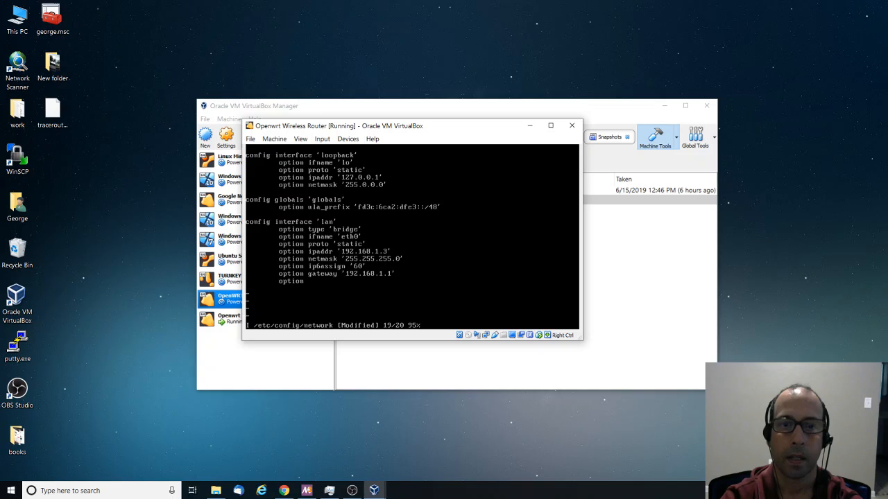
{"action": "type", "text": "dns"}
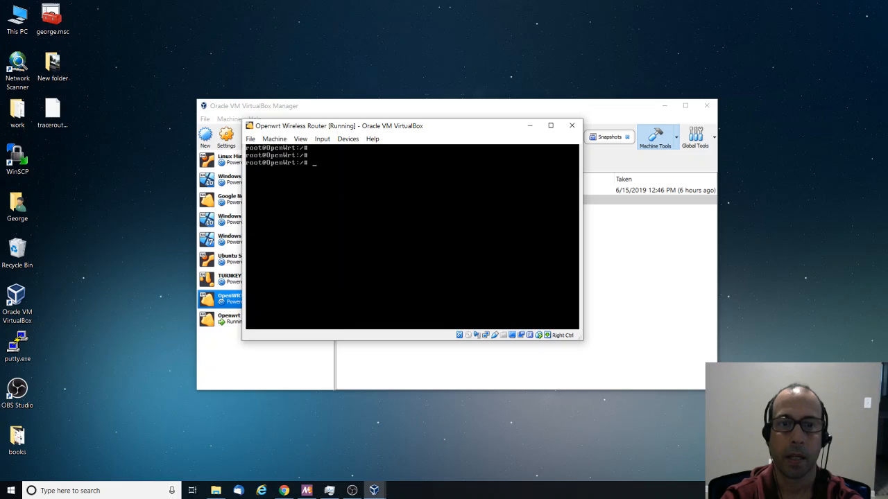
- Restart the network service and ping google.com again, stopping once replies arrive
{"action": "type", "text": "ping google.com"}
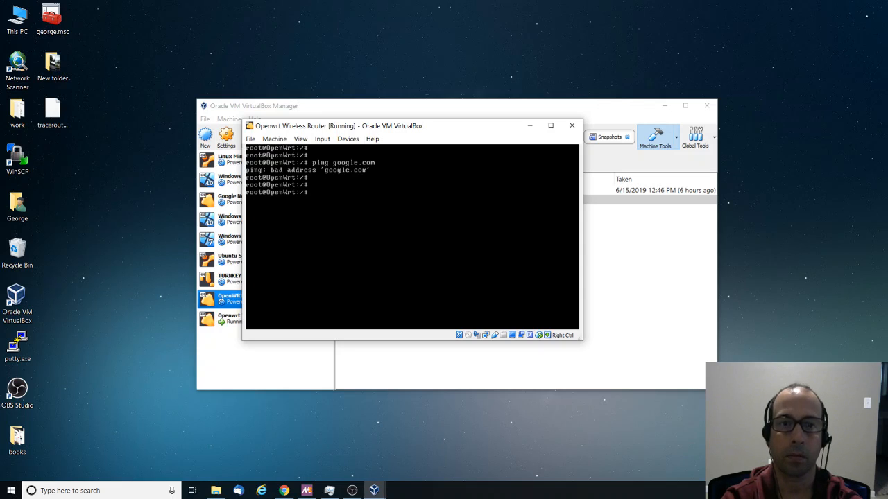
{"action": "type", "text": "service"}
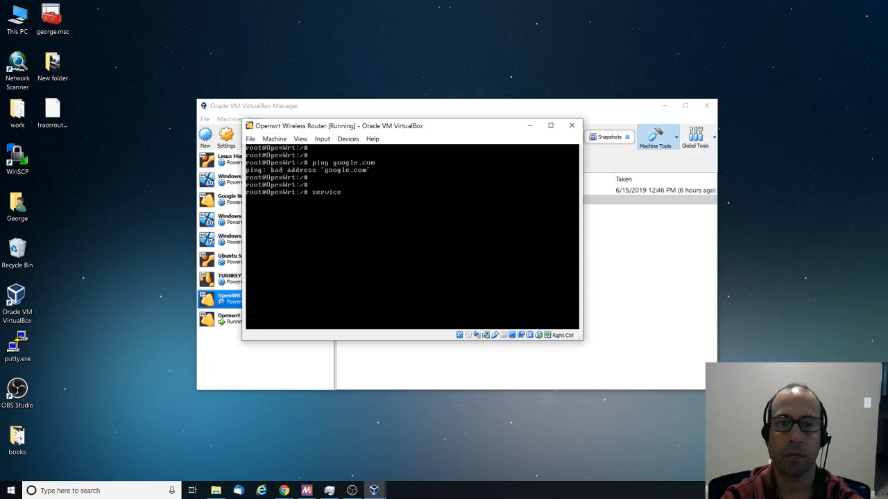
{"action": "type", "text": "network restart"}
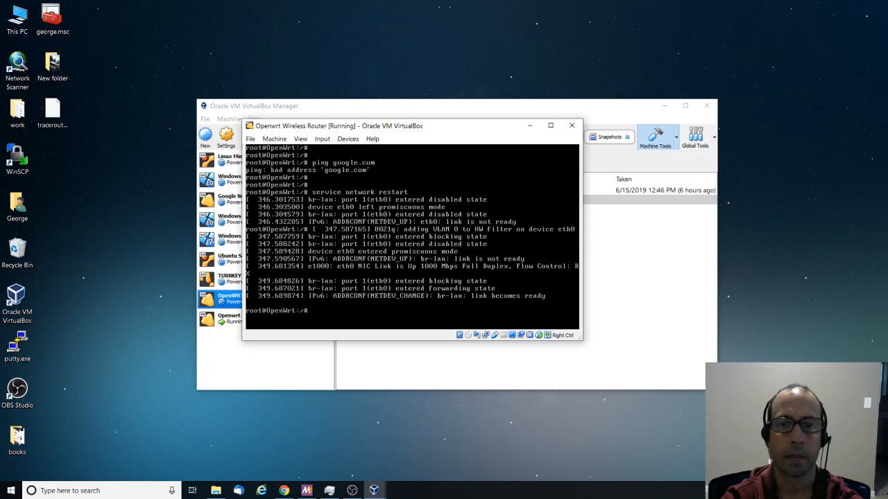
{"action": "type", "text": "ping google.com"}
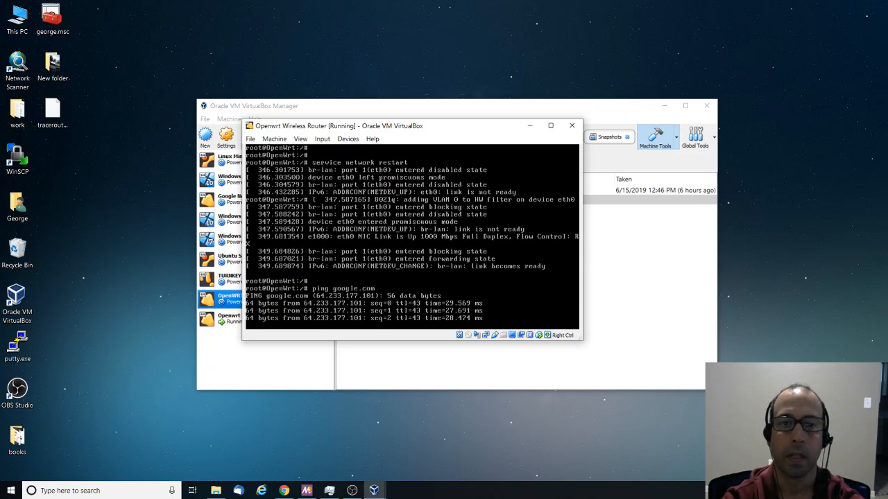
{"action": "key", "text": "ctrl+c"}
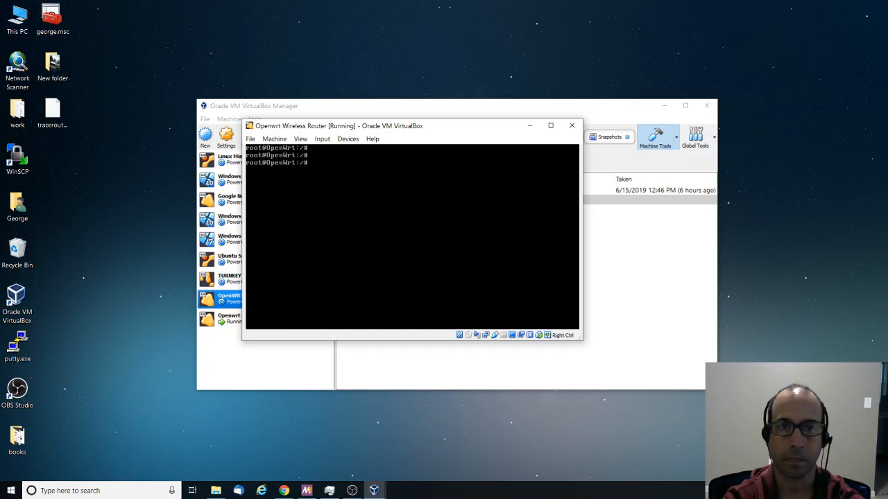
- Install the LuCI web interface packages with opkg install luci
{"action": "type", "text": "if"}
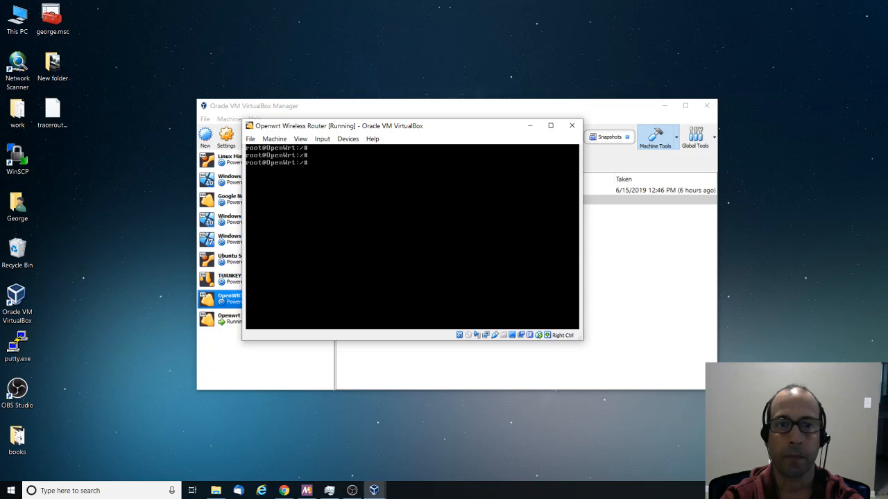
{"action": "type", "text": "op"}
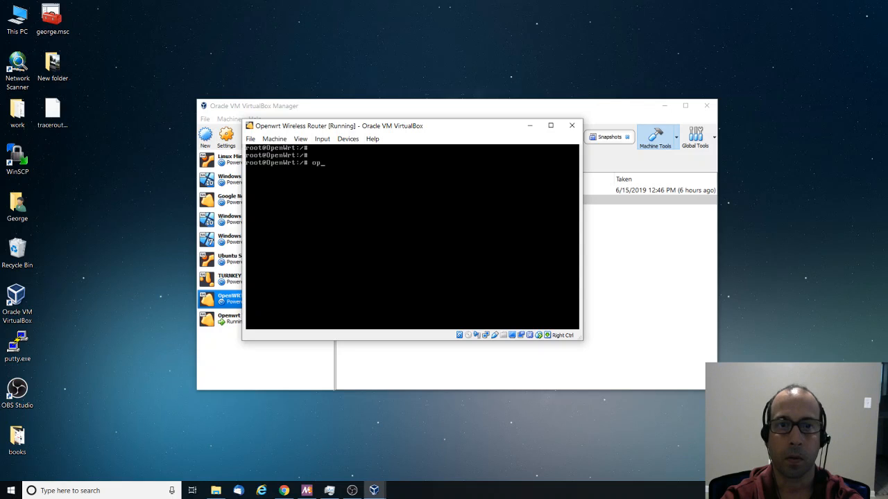
{"action": "type", "text": "kg"}
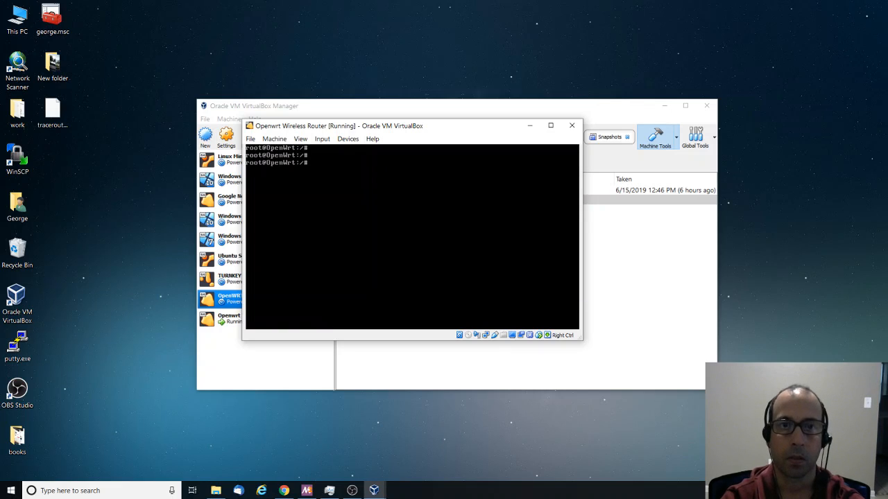
{"action": "type", "text": "op"}
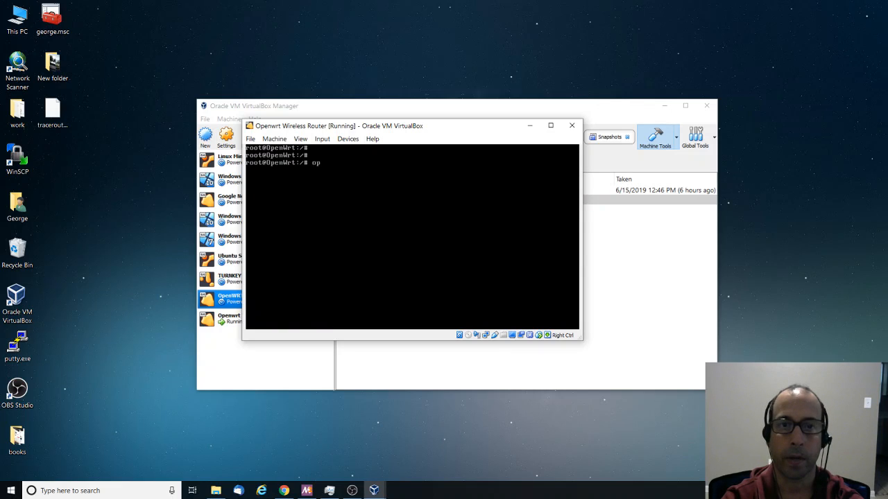
{"action": "type", "text": "kg install luci"}
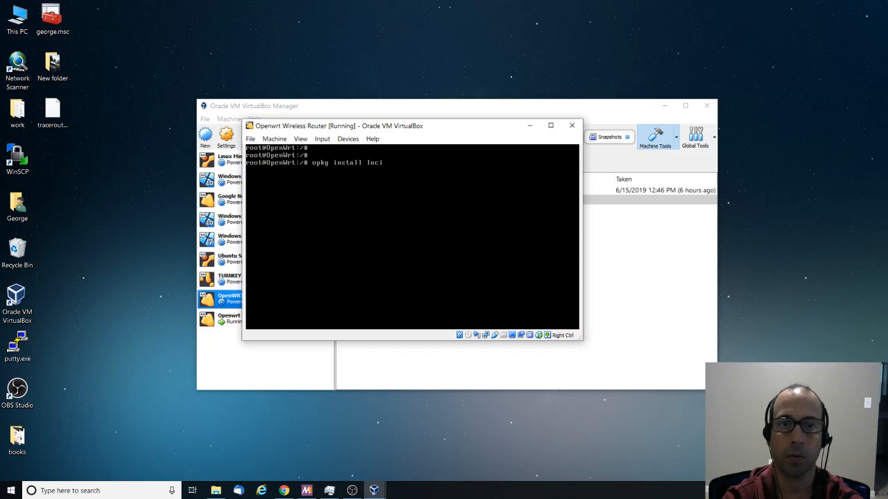
{"action": "key", "text": "Return"}
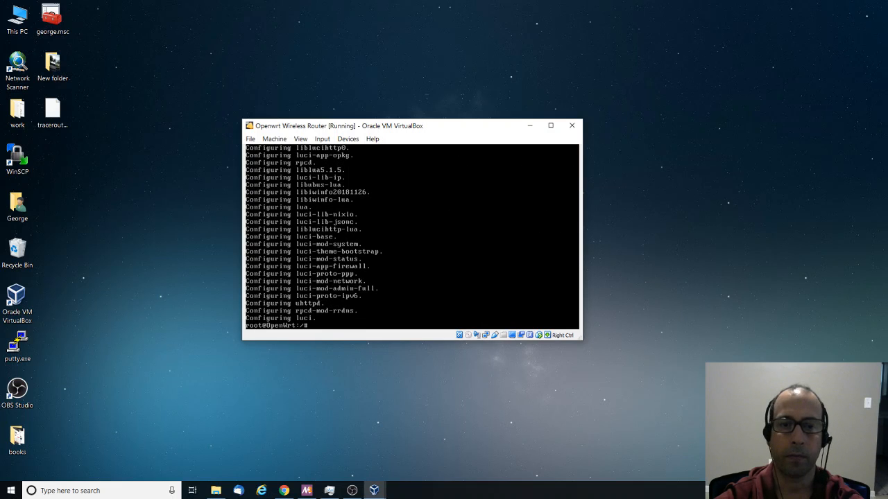
{"action": "type", "text": "ifco"}
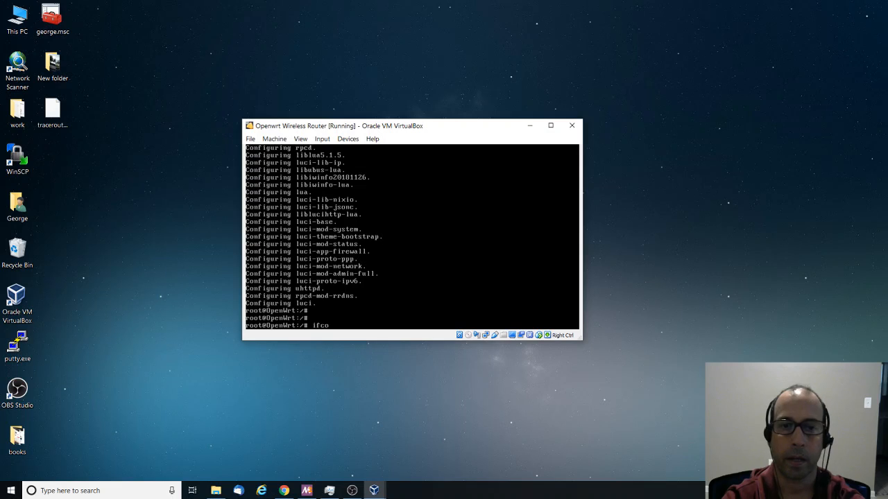
- Run ifconfig, route showing default gateway 192.168.1.1, and cat /etc/config/network
{"action": "key", "text": "Return"}
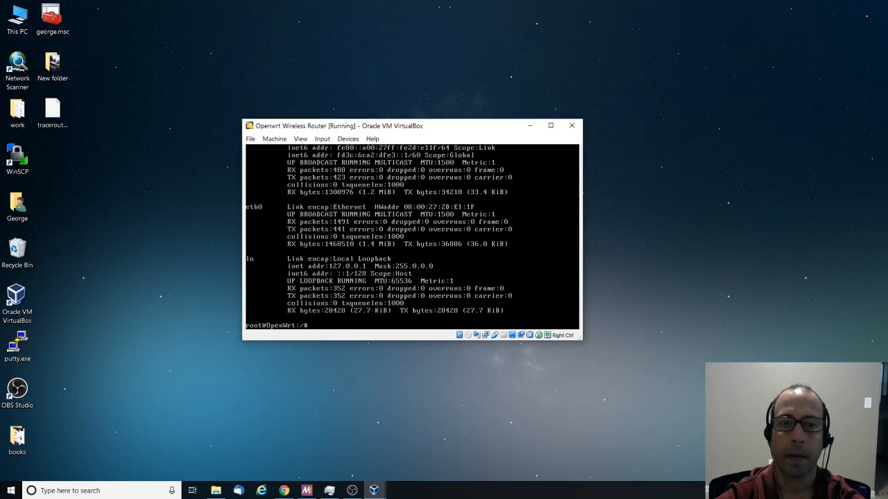
{"action": "type", "text": "cat"}
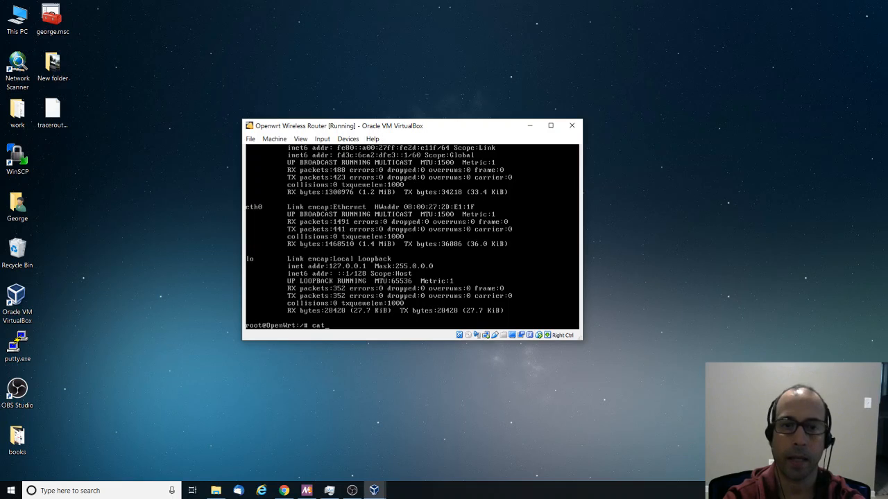
{"action": "type", "text": "route"}
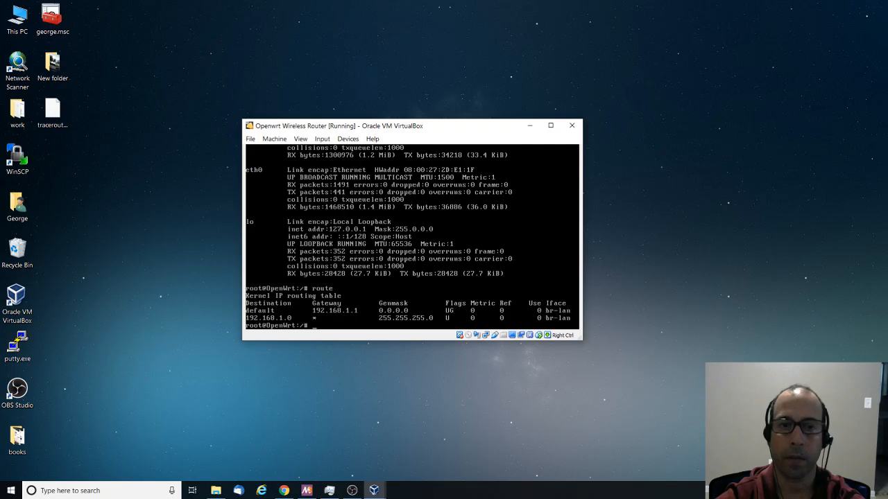
{"action": "type", "text": "cat /etc"}
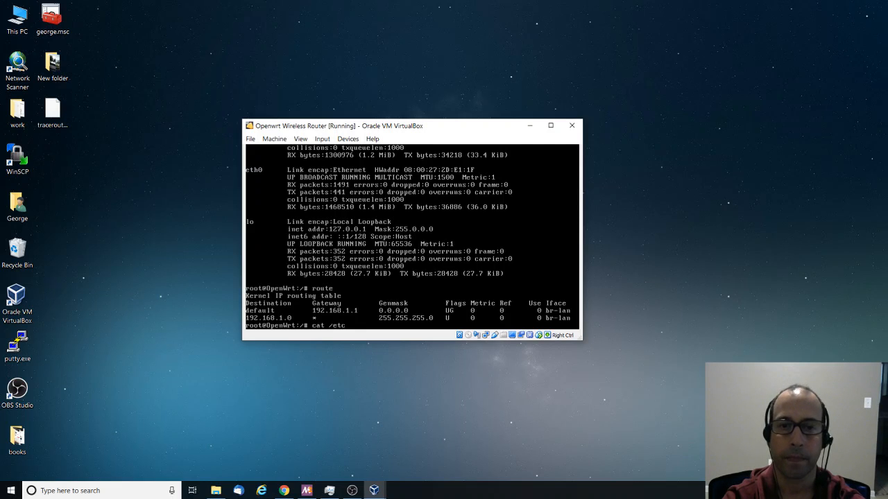
{"action": "type", "text": "/config/netw"}
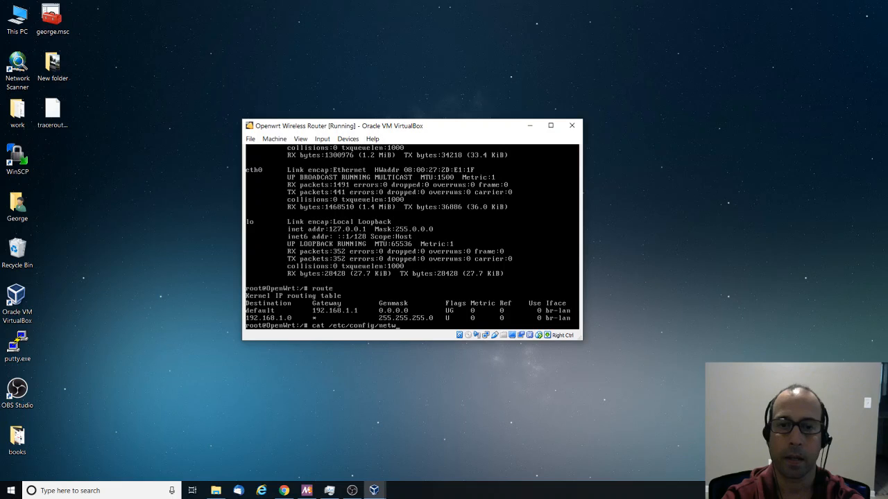
{"action": "key", "text": "Return"}
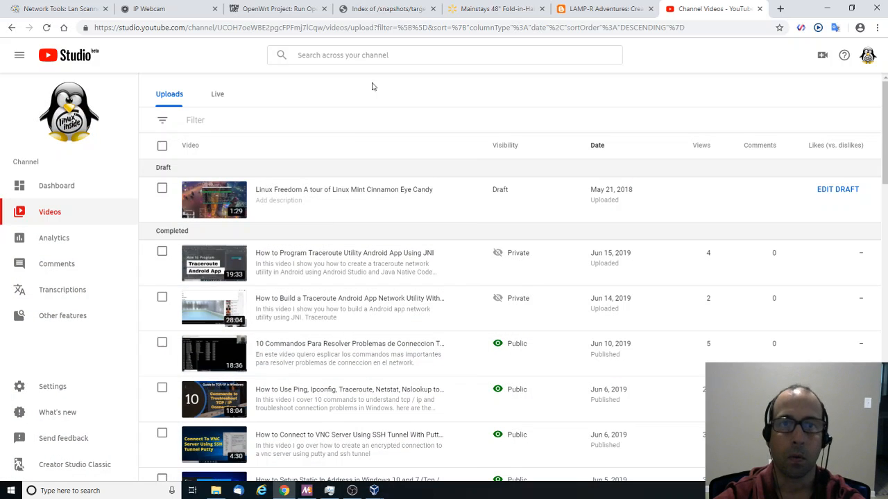
{"action": "left_click", "coordinate": [599, 8]}
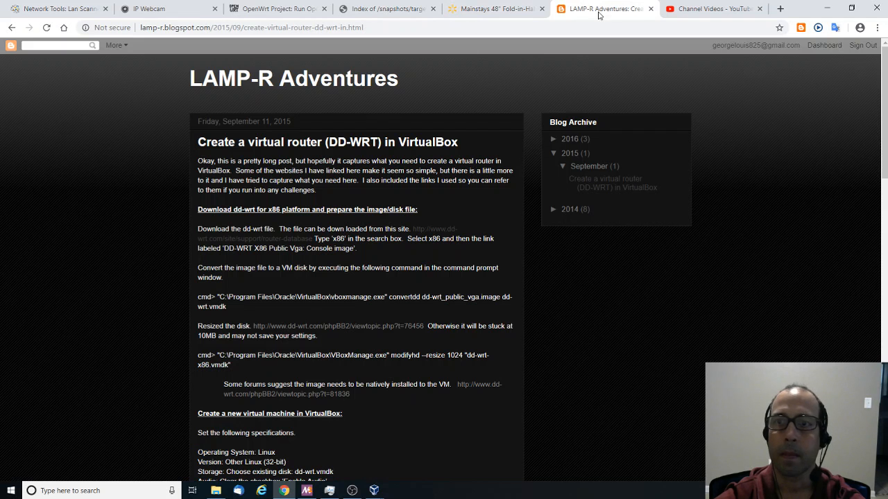
{"action": "left_click", "coordinate": [780, 8]}
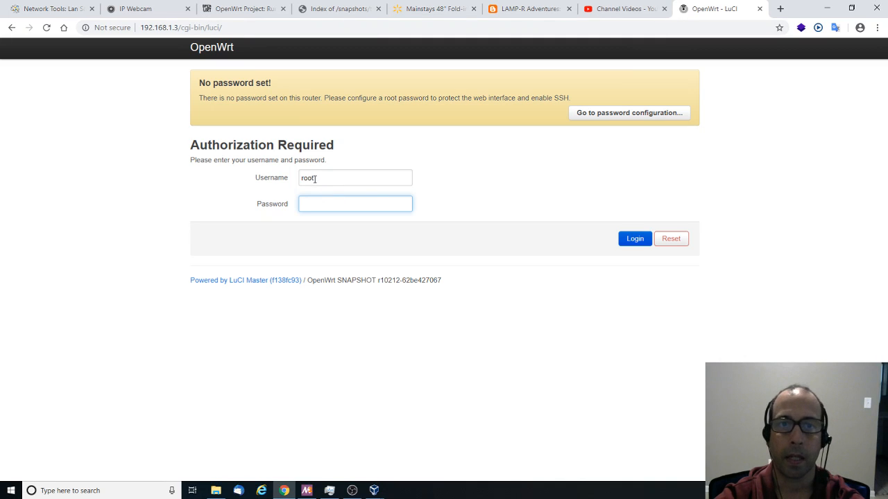
- Log into LuCI as root with a blank password and browse the System and Status menus
{"action": "left_click", "coordinate": [355, 203]}
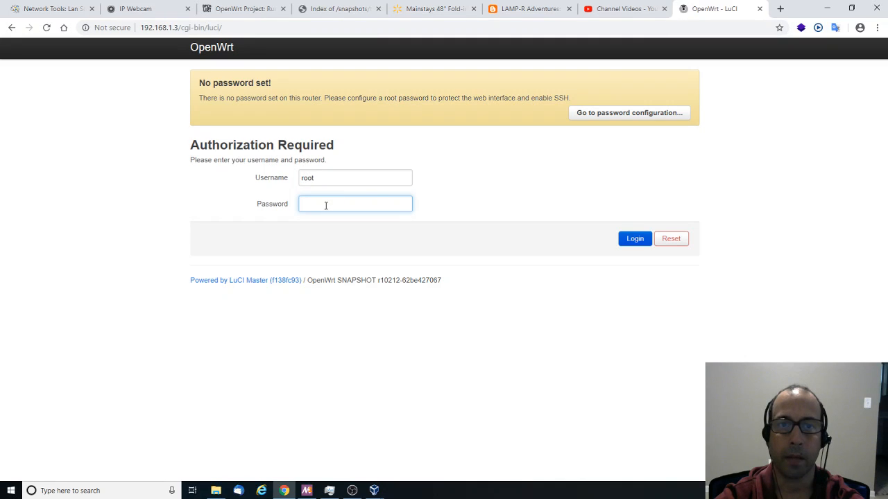
{"action": "left_click", "coordinate": [635, 238]}
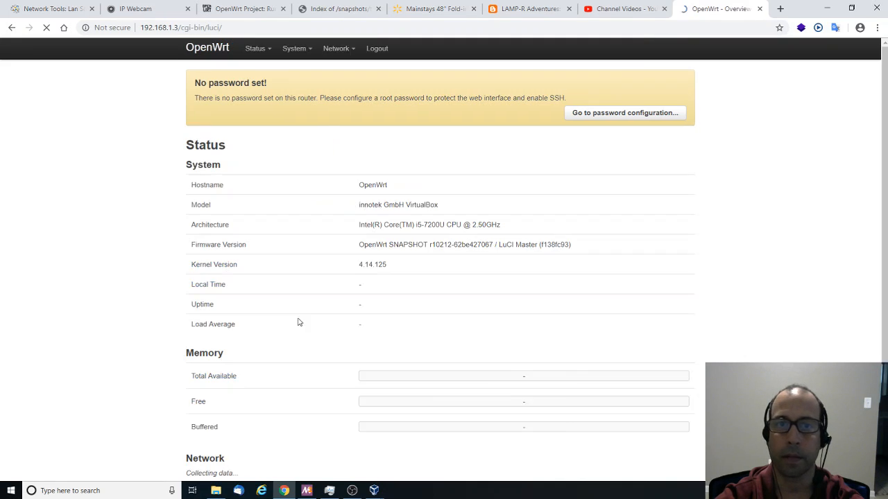
{"action": "scroll", "scroll_direction": "down", "scroll_amount": 3}
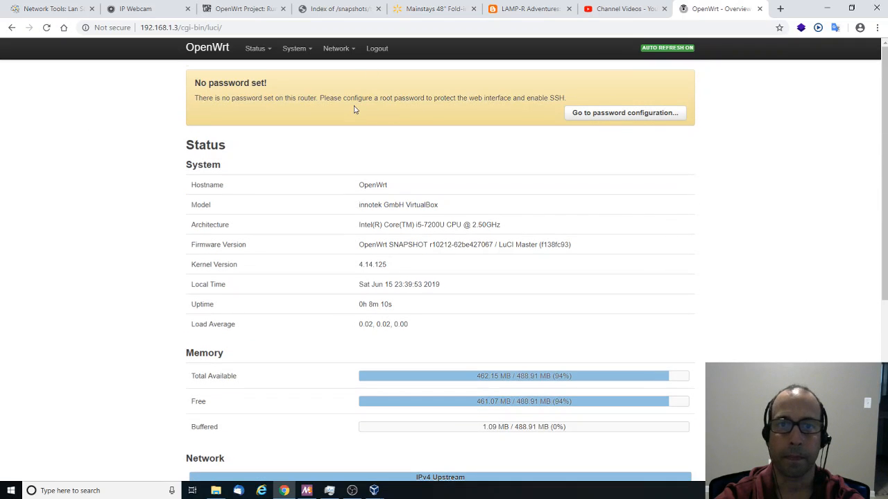
{"action": "left_click", "coordinate": [291, 47]}
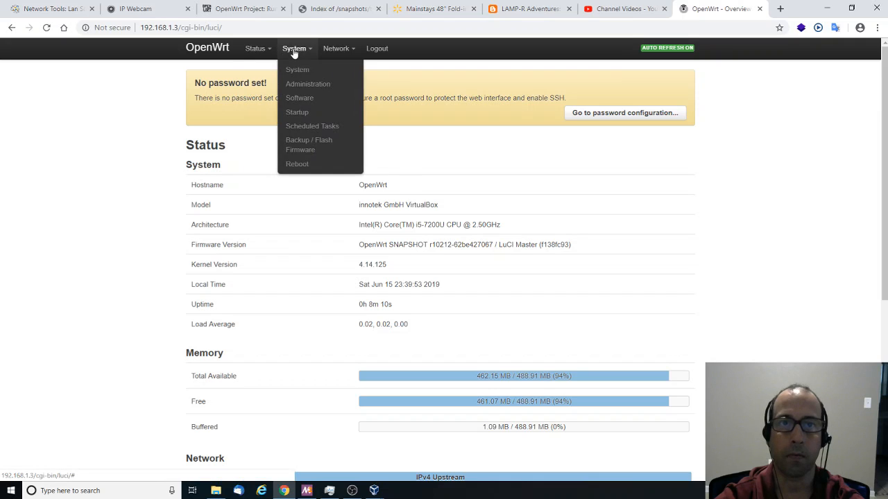
{"action": "left_click", "coordinate": [255, 47]}
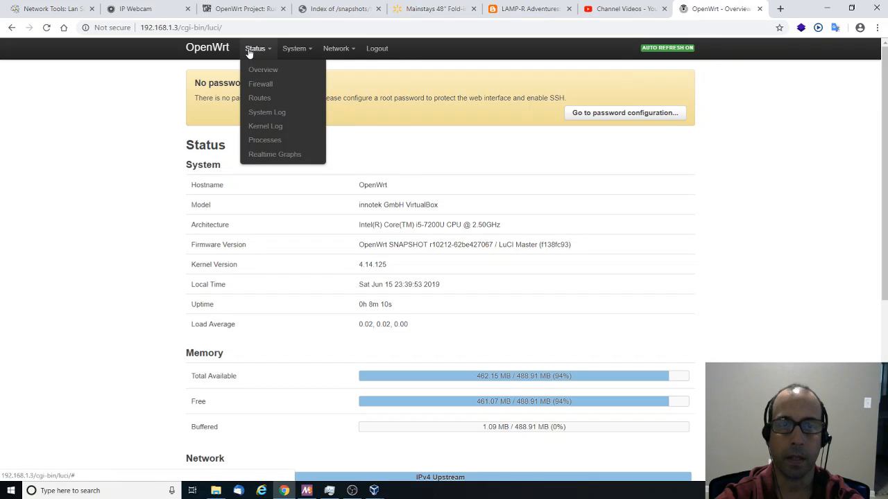
{"action": "mouse_move", "coordinate": [255, 48]}
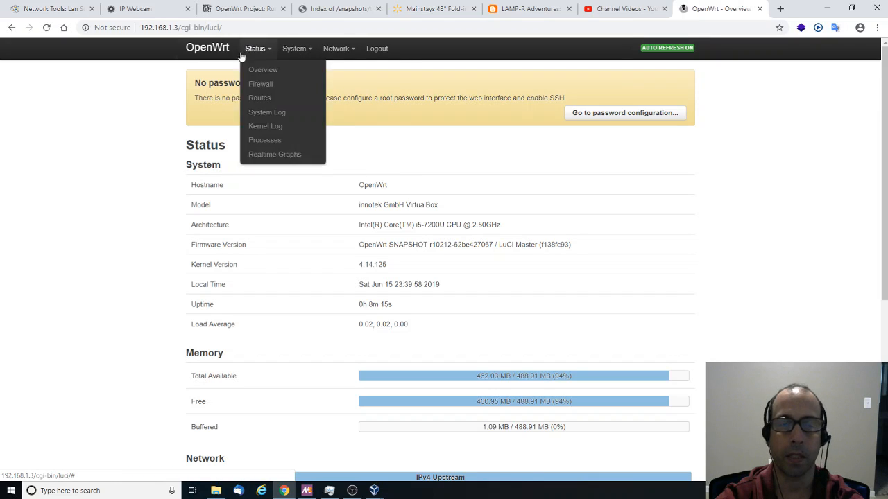